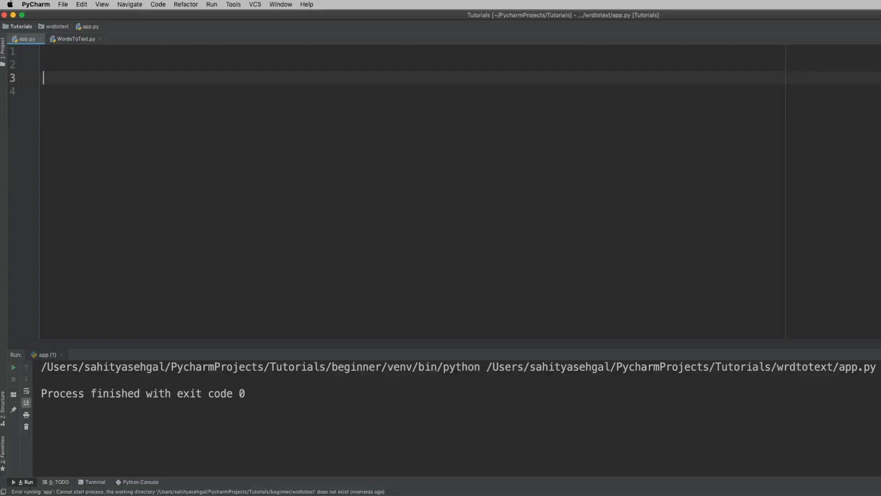
{"action": "mouse_move", "coordinate": [120, 168]}
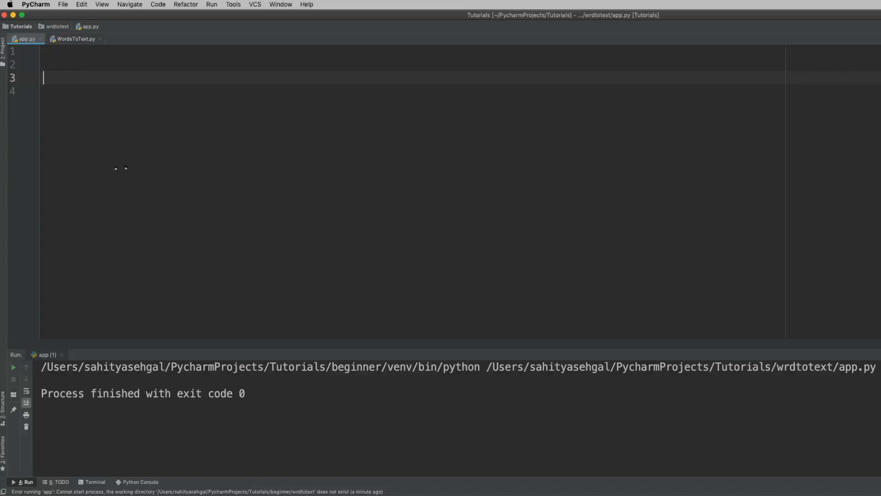
Switch the editor from app.py to the WordsToText.py module
{"action": "left_click", "coordinate": [76, 38]}
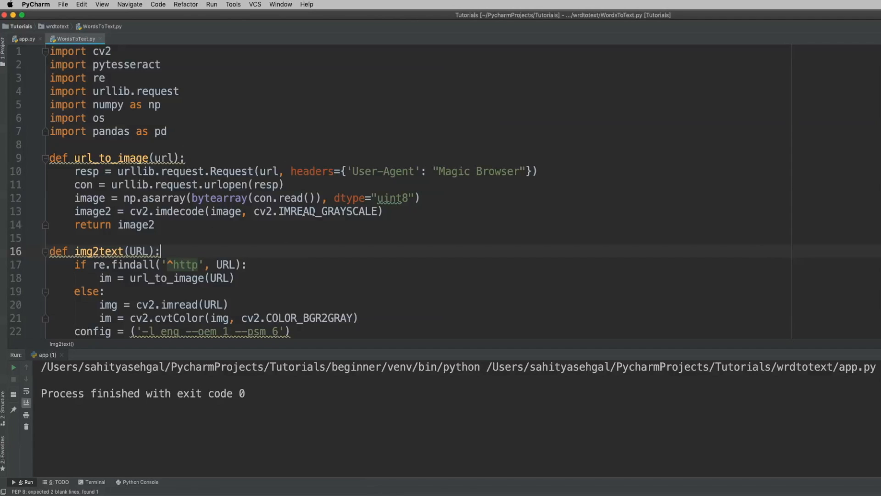
{"action": "scroll", "scroll_direction": "down", "scroll_amount": 3}
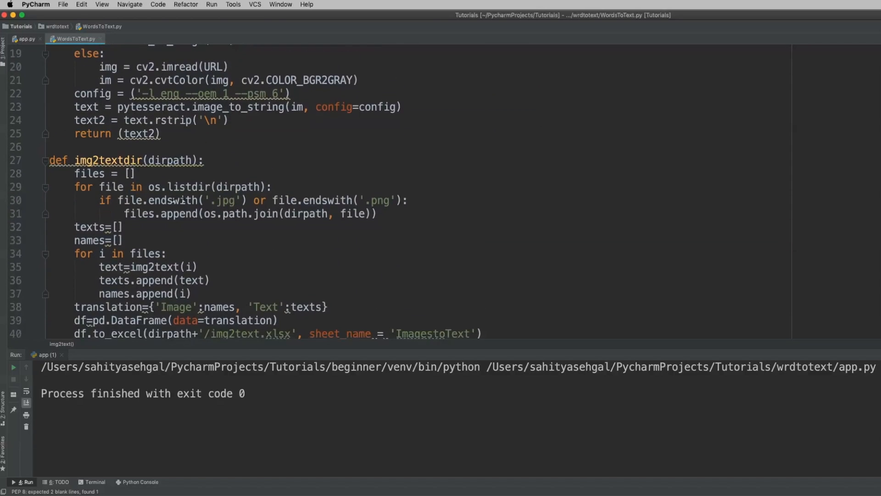
{"action": "scroll", "scroll_direction": "up", "scroll_amount": 3}
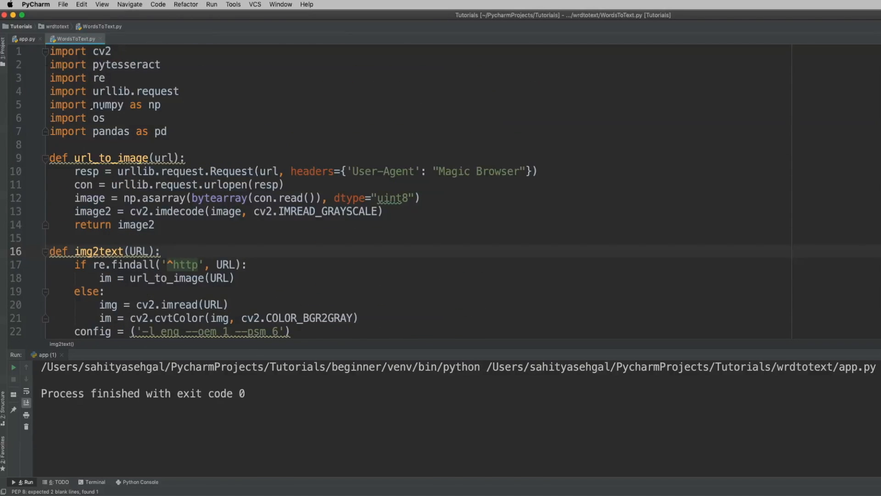
{"action": "scroll", "scroll_direction": "down", "scroll_amount": 3}
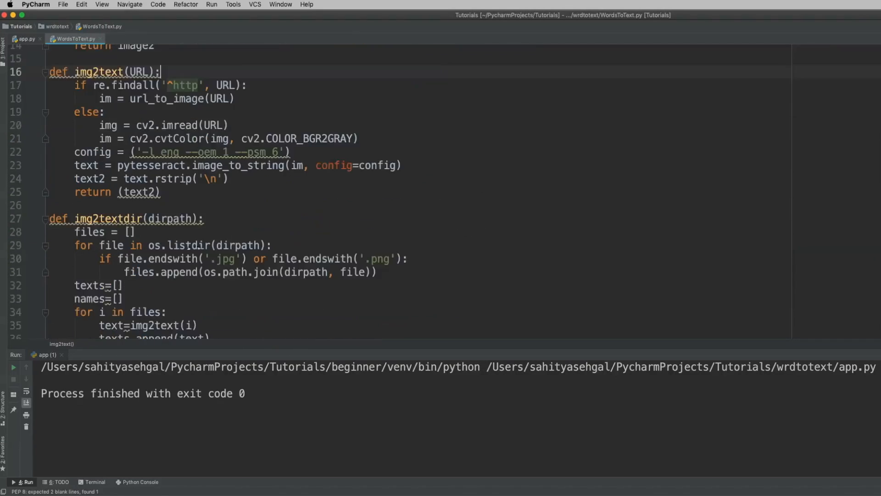
{"action": "scroll", "scroll_direction": "up", "scroll_amount": 3}
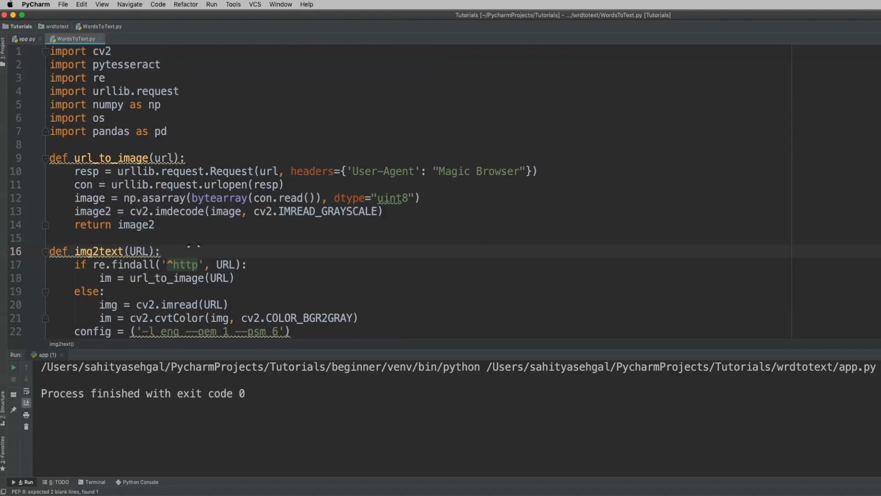
{"action": "left_click", "coordinate": [162, 250]}
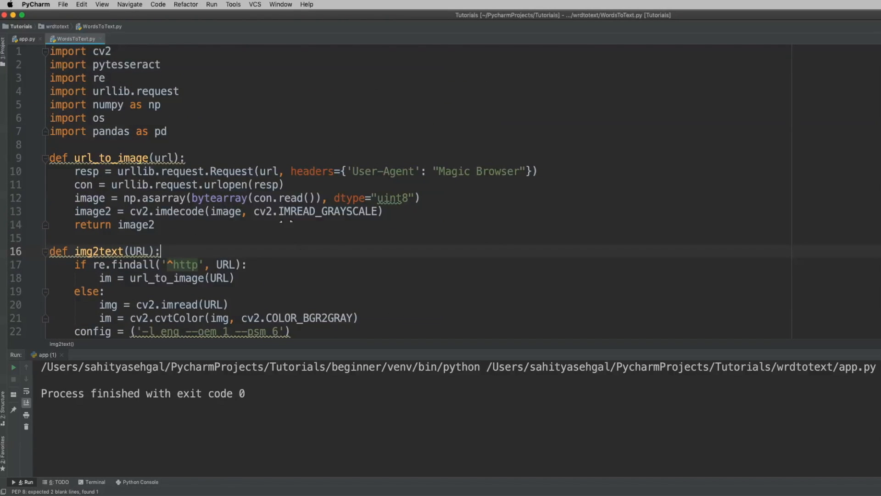
{"action": "scroll", "scroll_direction": "down", "scroll_amount": 3}
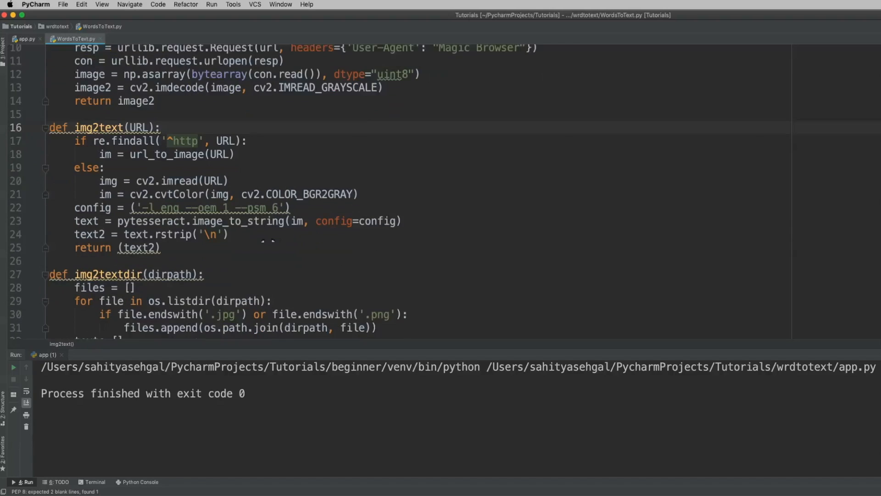
{"action": "scroll", "scroll_direction": "down", "scroll_amount": 3}
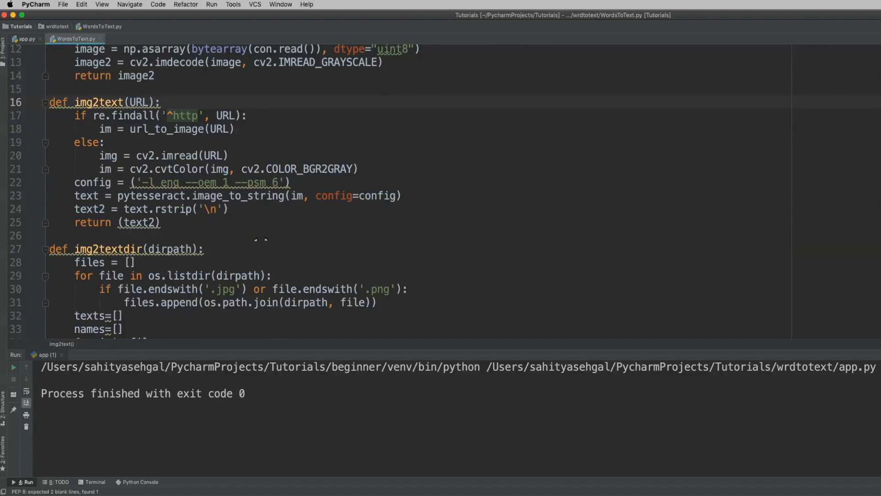
{"action": "left_click", "coordinate": [208, 249]}
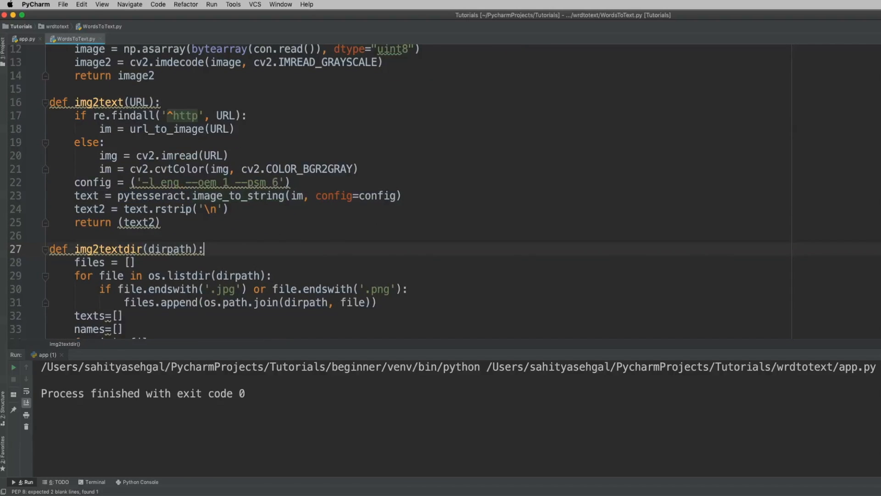
{"action": "left_click", "coordinate": [27, 39]}
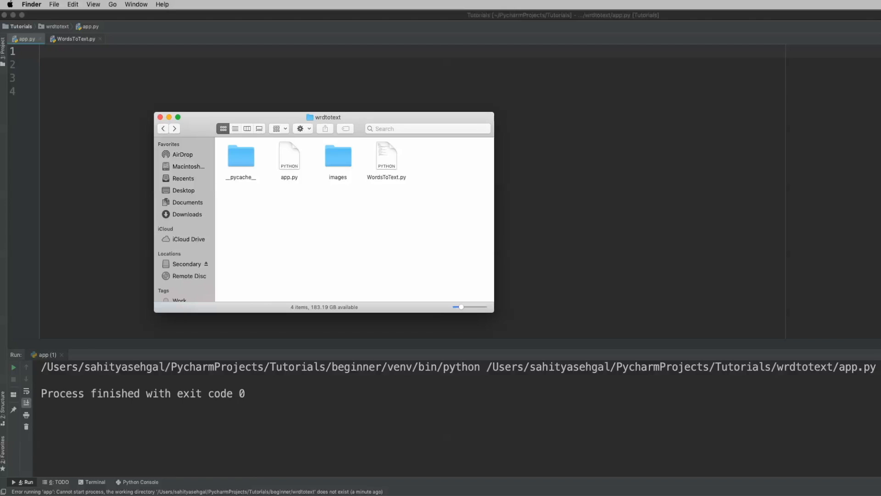
View example_01.jpg to example_03.jpg in the wrdtotext images folder, then close Finder
{"action": "left_click", "coordinate": [385, 155]}
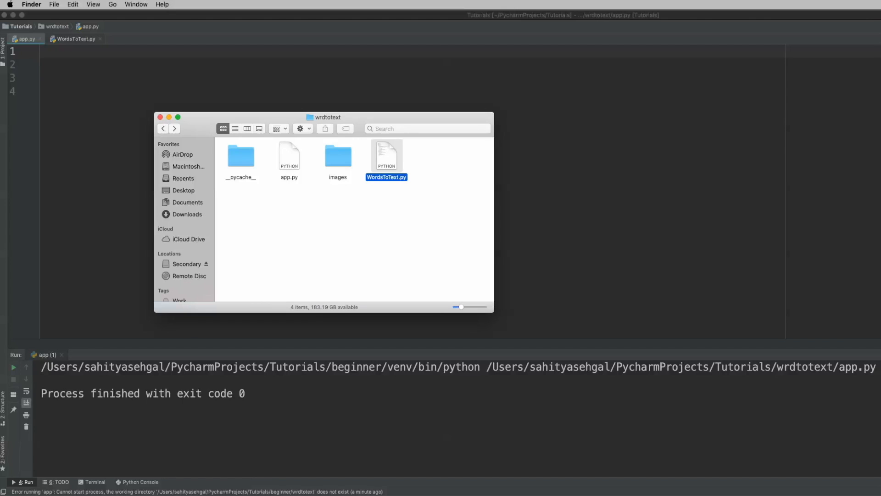
{"action": "left_click", "coordinate": [421, 235]}
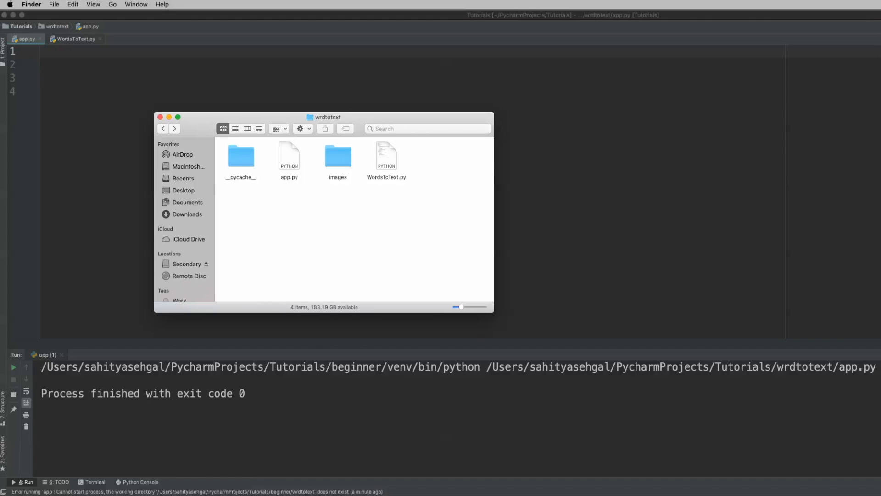
{"action": "double_click", "coordinate": [338, 156]}
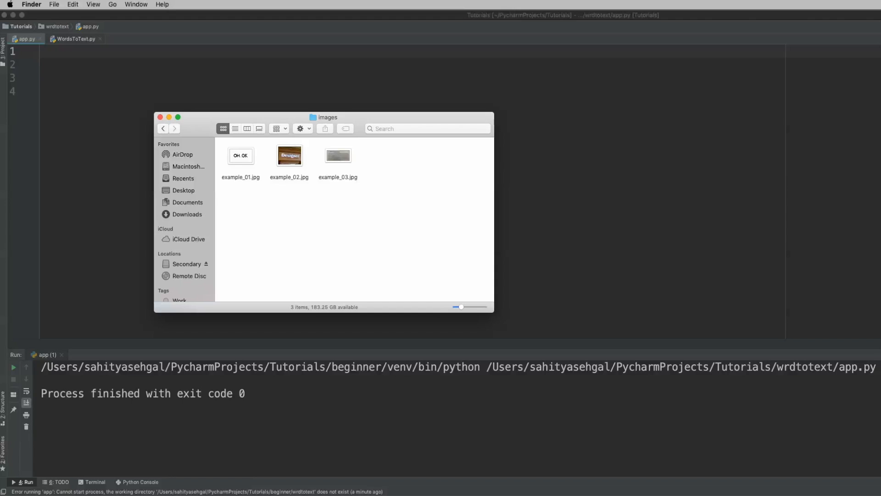
{"action": "left_click", "coordinate": [159, 118]}
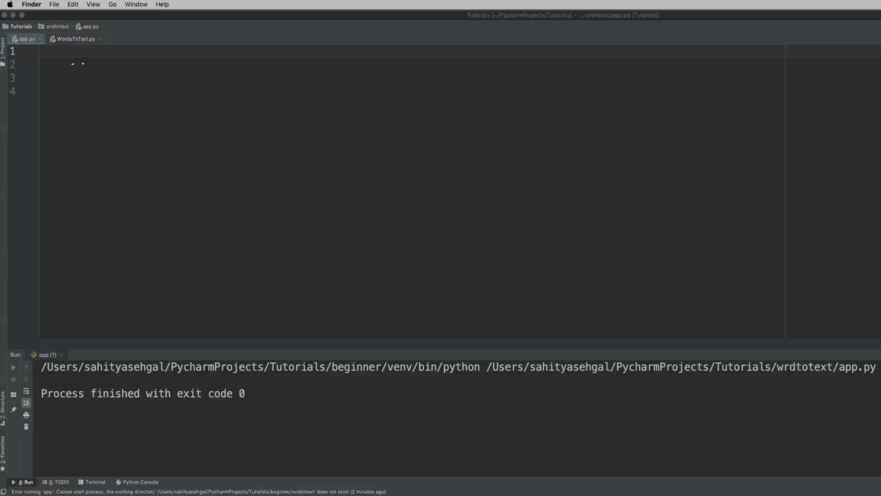
Add the import 'from WordsToText import img2text as i2t' to app.py
{"action": "type", "text": "from WordsToText i"}
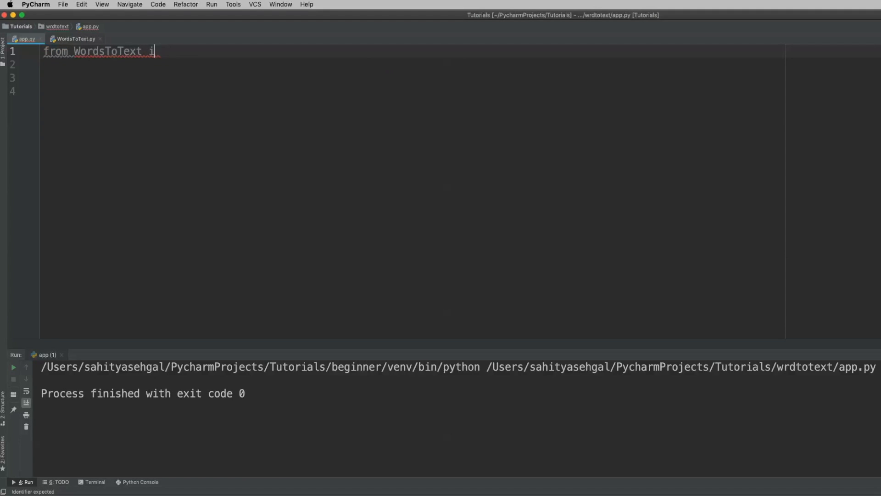
{"action": "type", "text": "mport"}
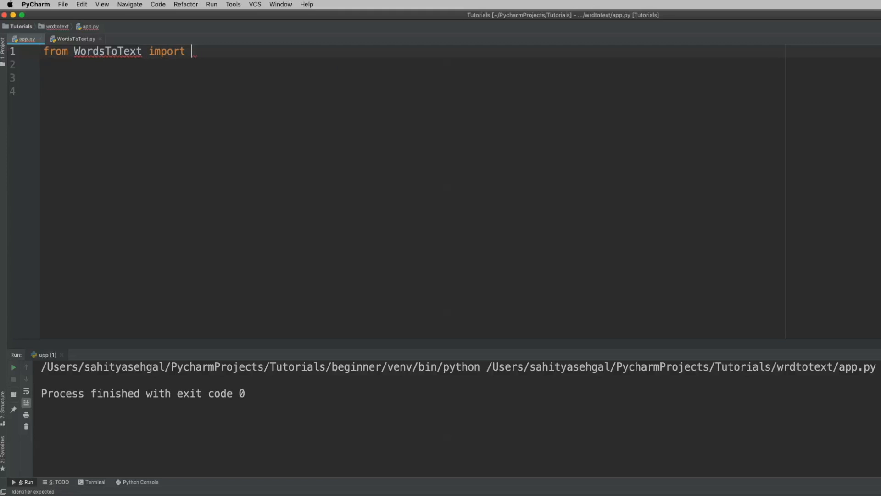
{"action": "type", "text": "img"}
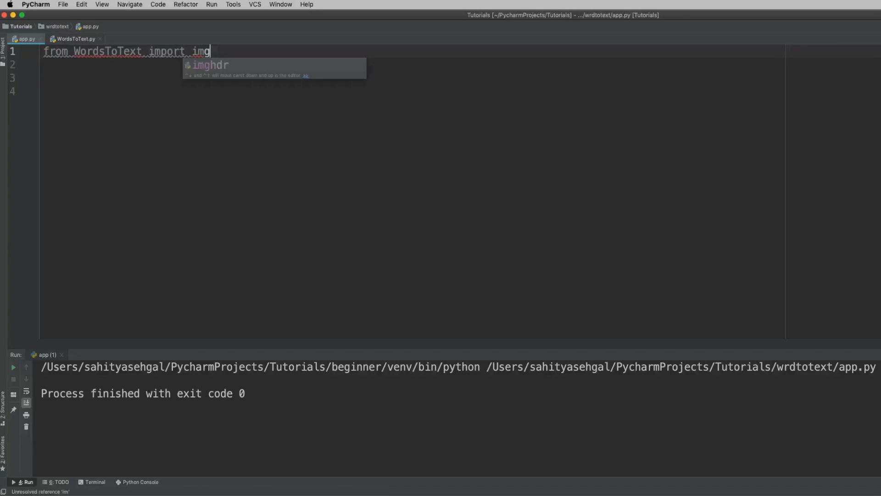
{"action": "type", "text": "2text"}
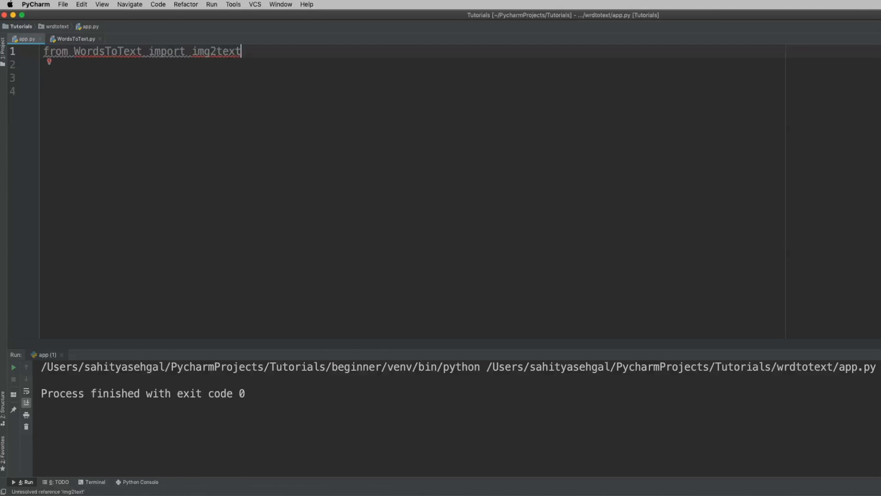
{"action": "type", "text": "as i2"}
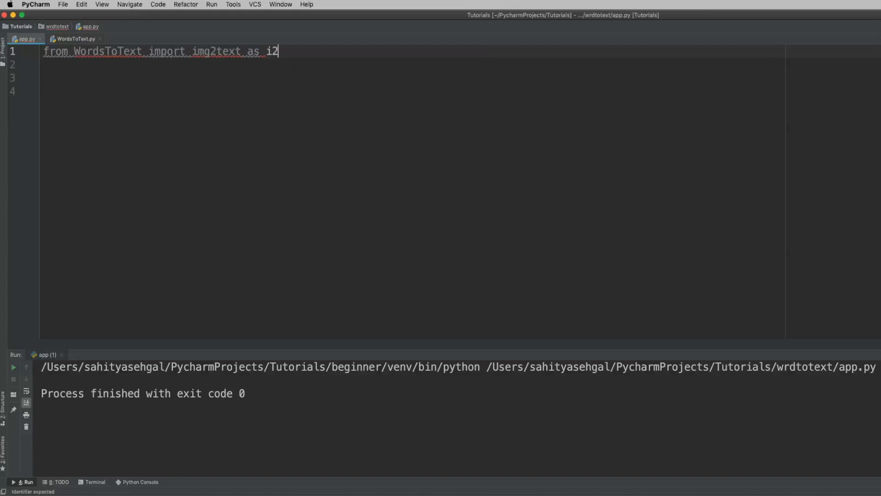
{"action": "type", "text": "t"}
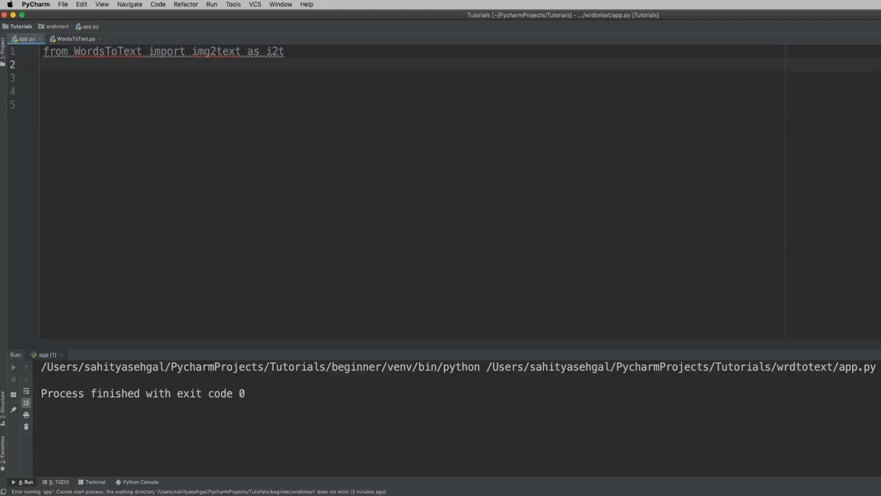
Assign text = i2t('images/example_01.jpg') on the next line
{"action": "type", "text": "text"}
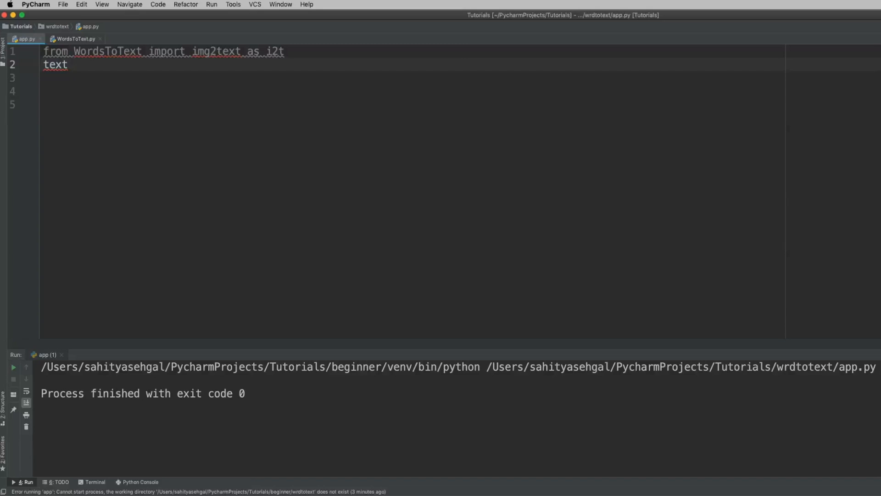
{"action": "type", "text": "="}
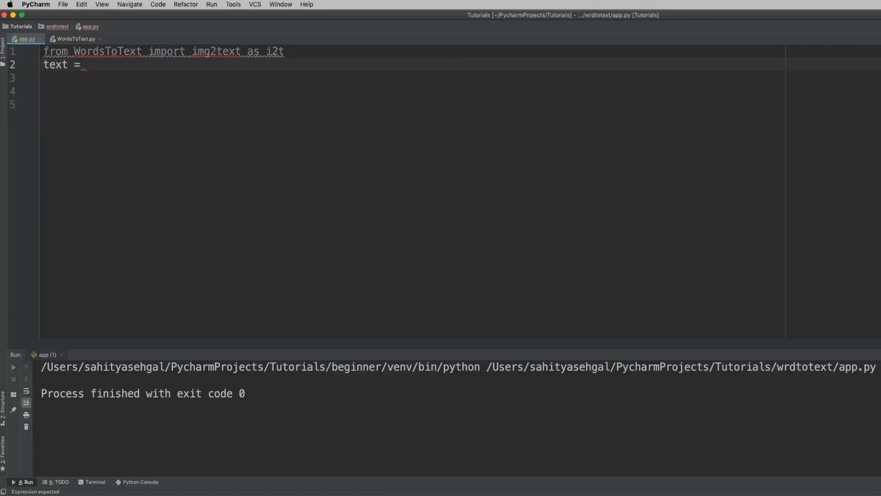
{"action": "type", "text": "os"}
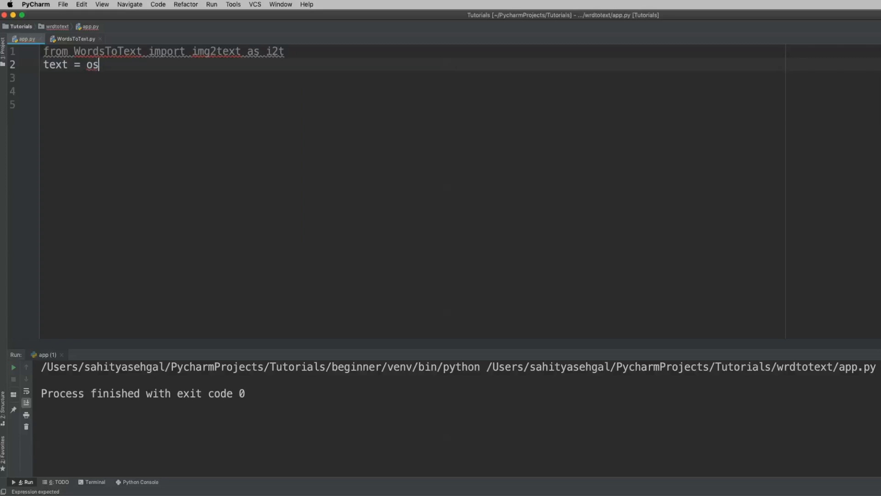
{"action": "type", "text": "i2g"}
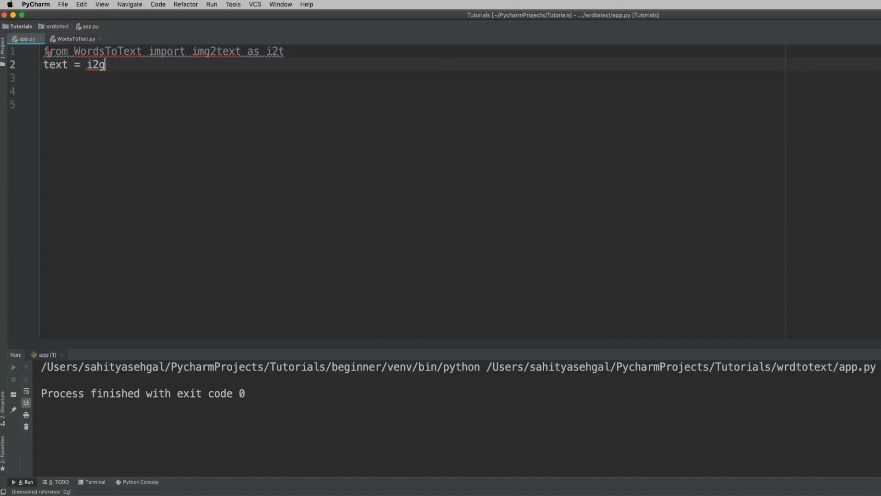
{"action": "type", "text": "t"}
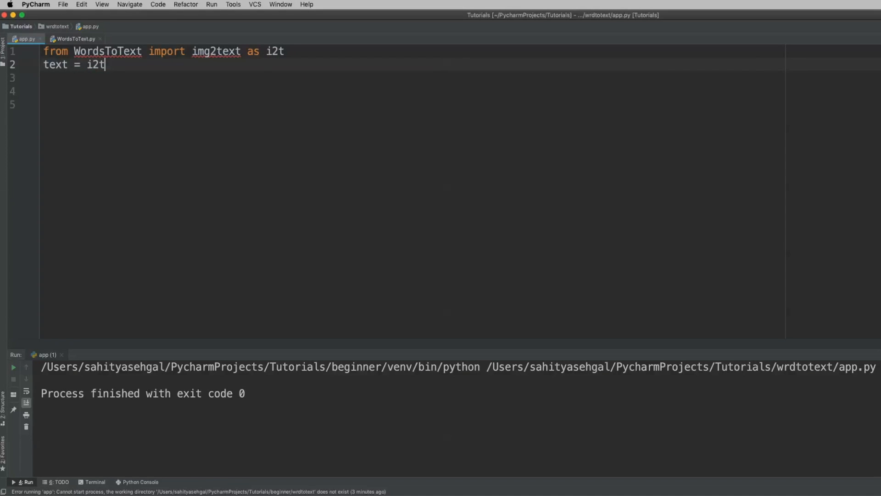
{"action": "type", "text": "()"}
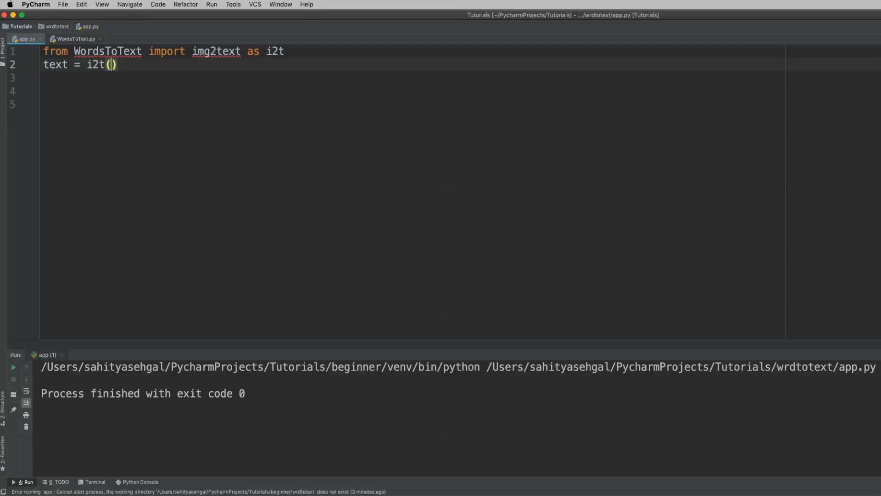
{"action": "type", "text": "'"}
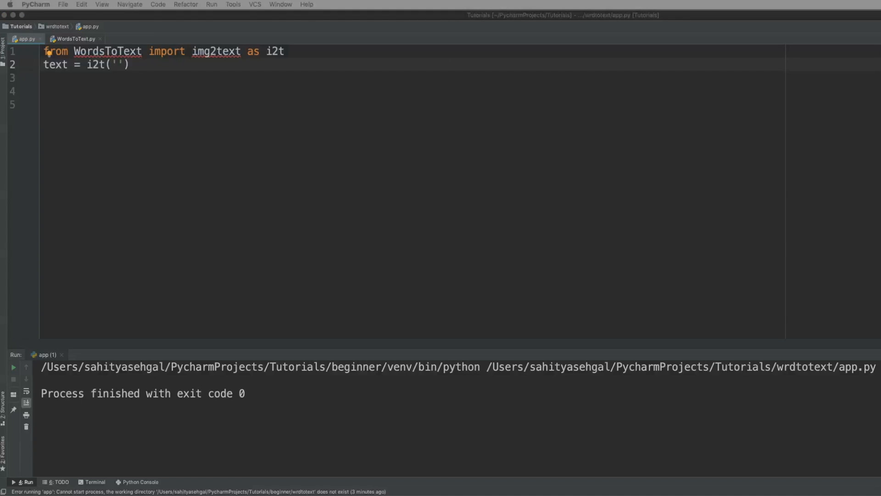
{"action": "mouse_move", "coordinate": [81, 101]}
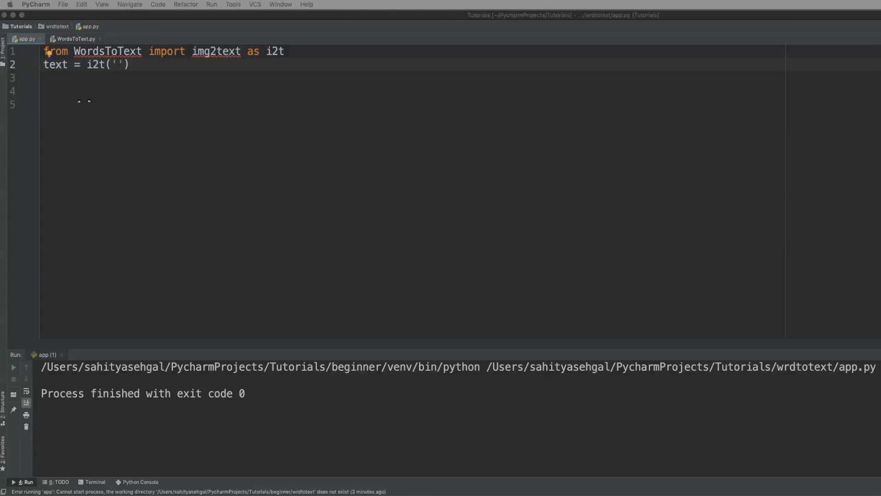
{"action": "type", "text": "images/example_01.jpg"}
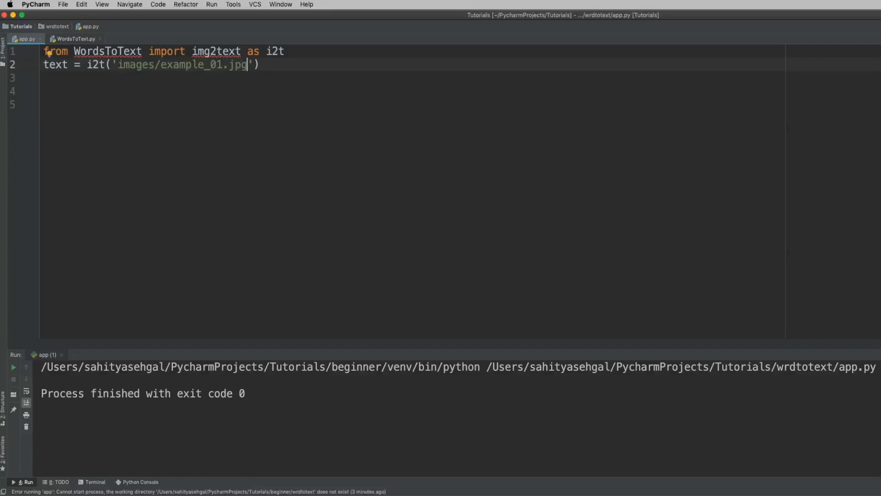
Add print(text) on line 3 and select the image path
{"action": "left_click", "coordinate": [258, 65]}
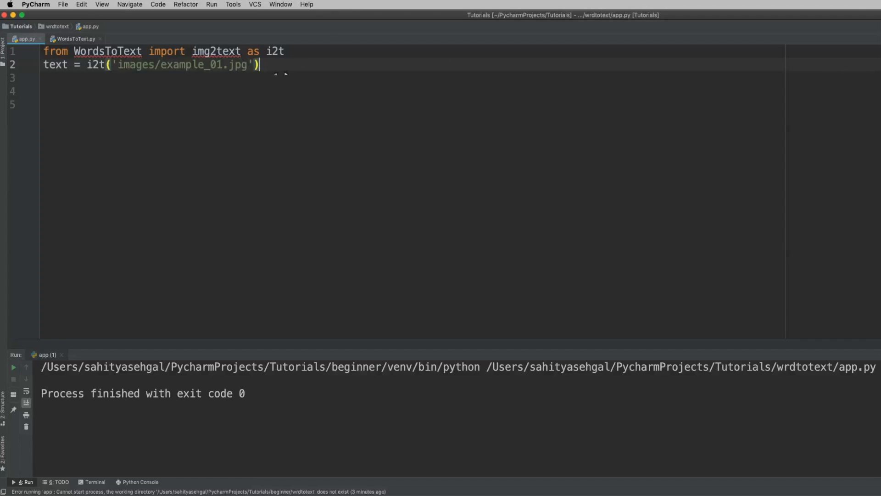
{"action": "type", "text": "pri"}
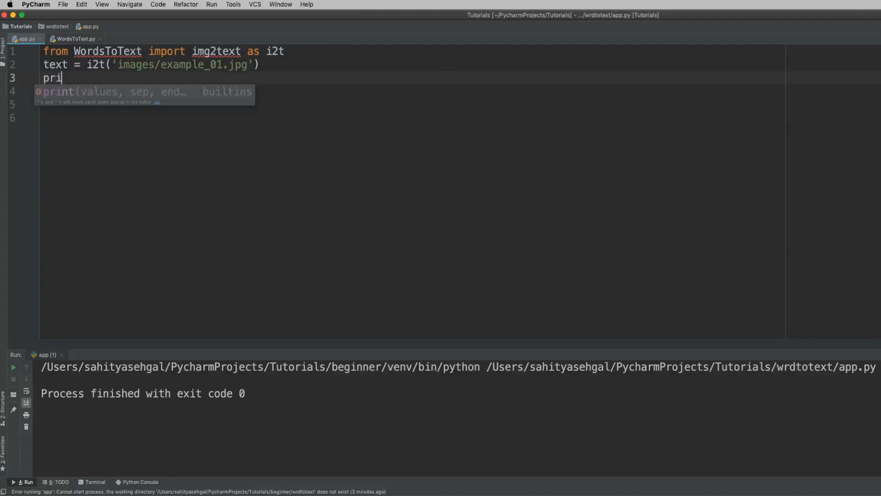
{"action": "type", "text": "nt"}
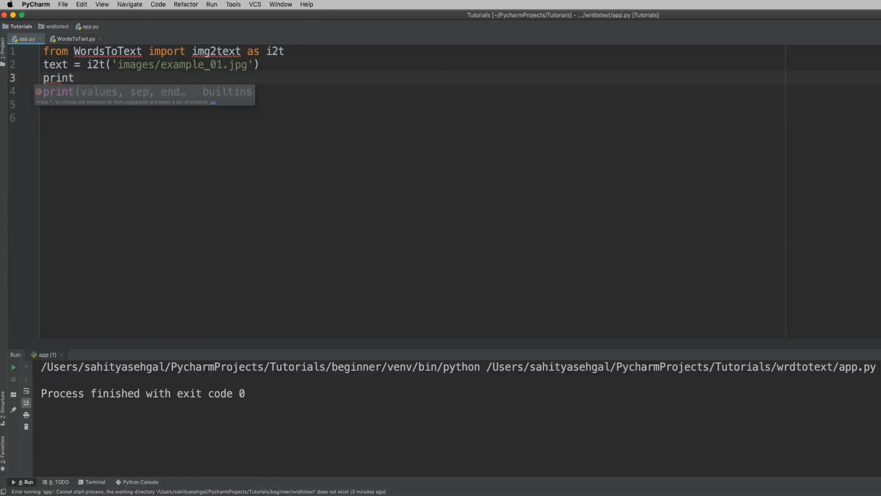
{"action": "type", "text": "(text"}
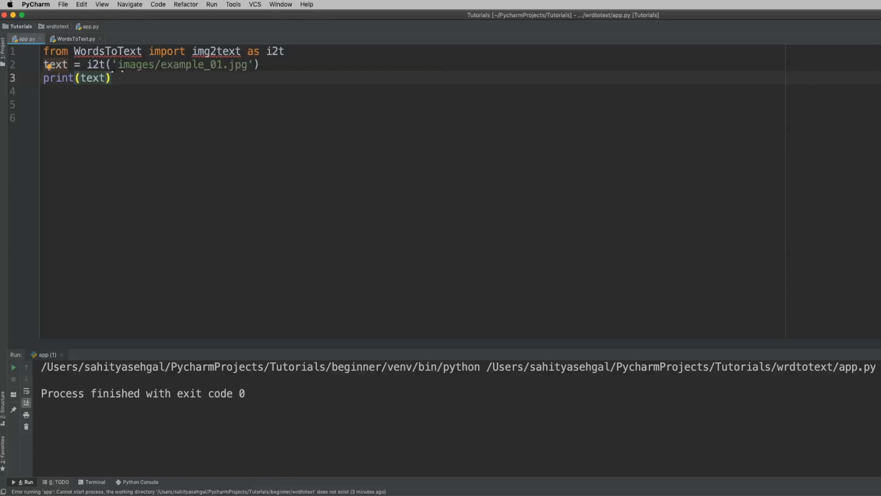
{"action": "double_click", "coordinate": [183, 64]}
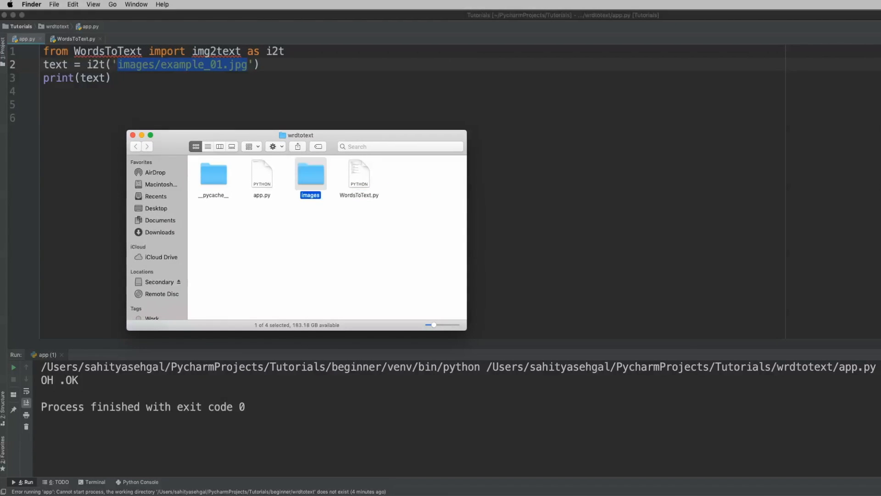
Open the images folder in Finder and close the example_01.jpg preview
{"action": "double_click", "coordinate": [310, 173]}
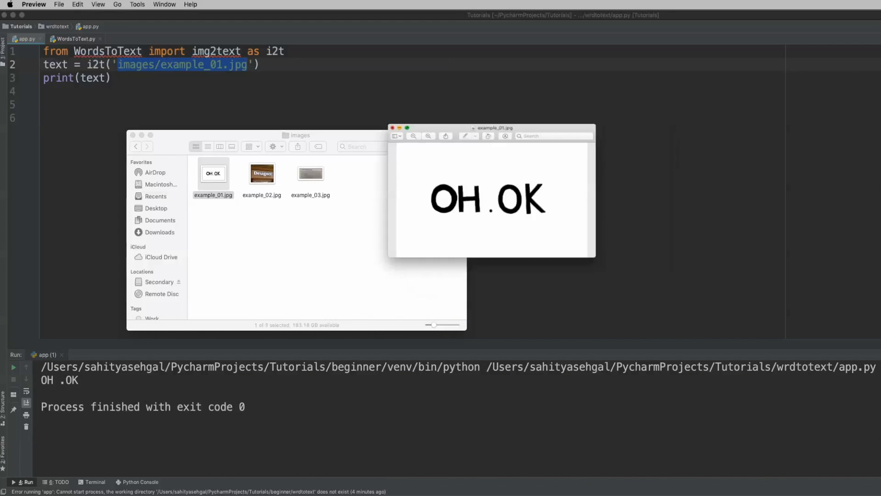
{"action": "left_click", "coordinate": [391, 128]}
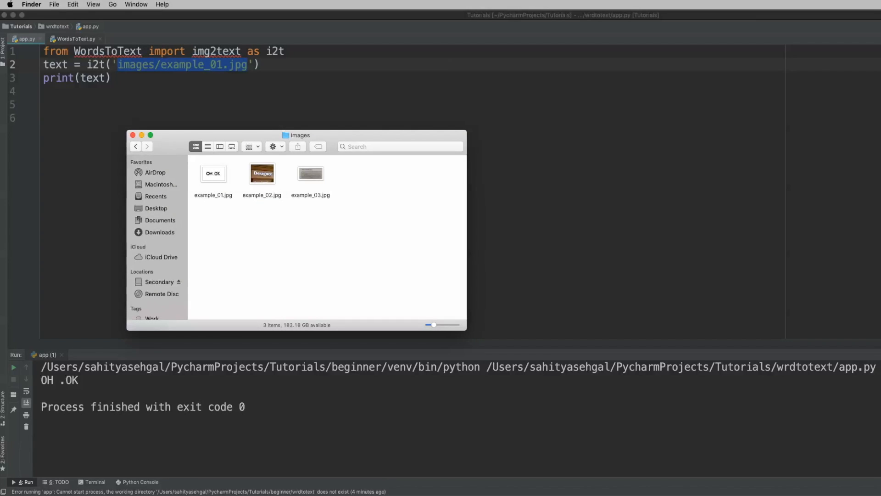
{"action": "double_click", "coordinate": [262, 173]}
{"action": "type", "text": "2"}
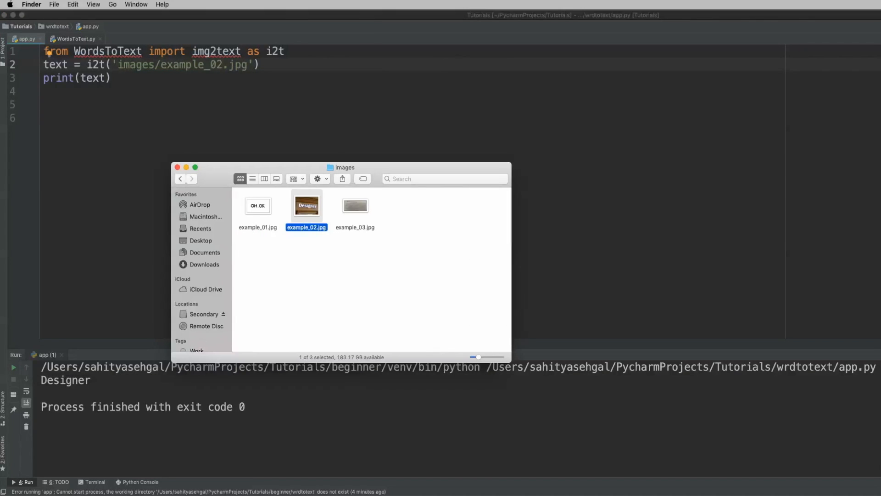
Open example_02.jpg in Preview to compare with the 'Designer' output
{"action": "double_click", "coordinate": [306, 207]}
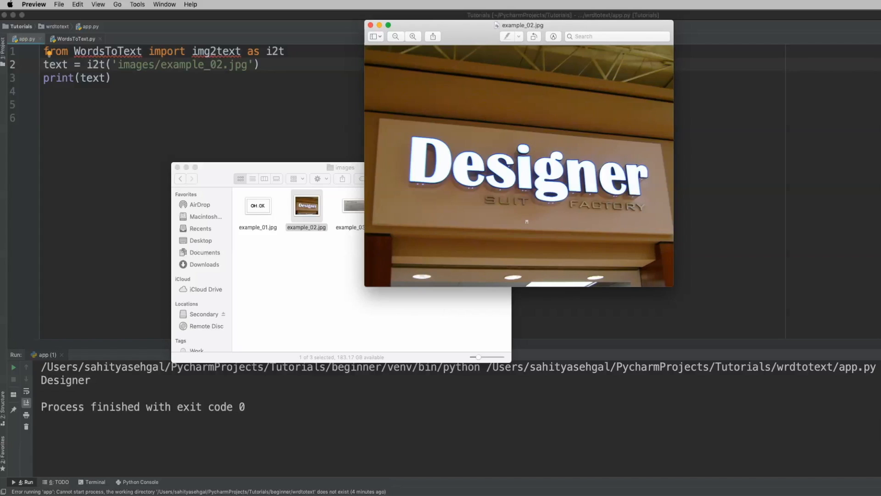
{"action": "mouse_move", "coordinate": [406, 134]}
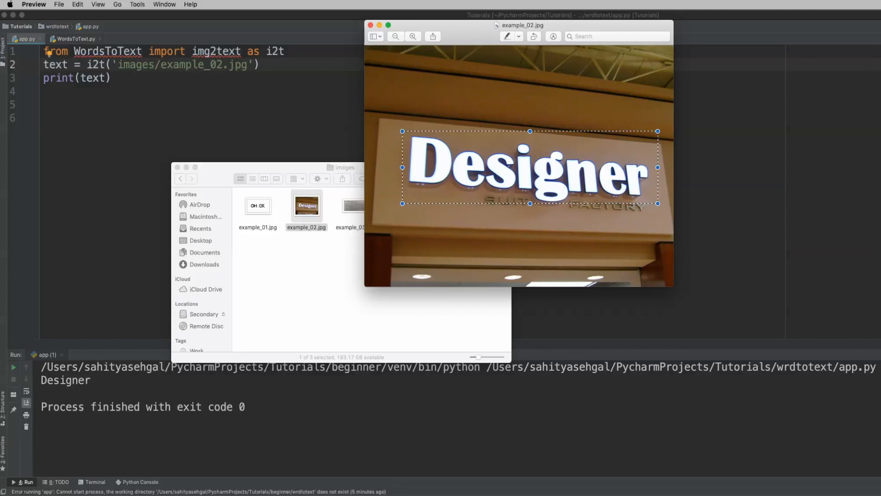
{"action": "left_click", "coordinate": [504, 207]}
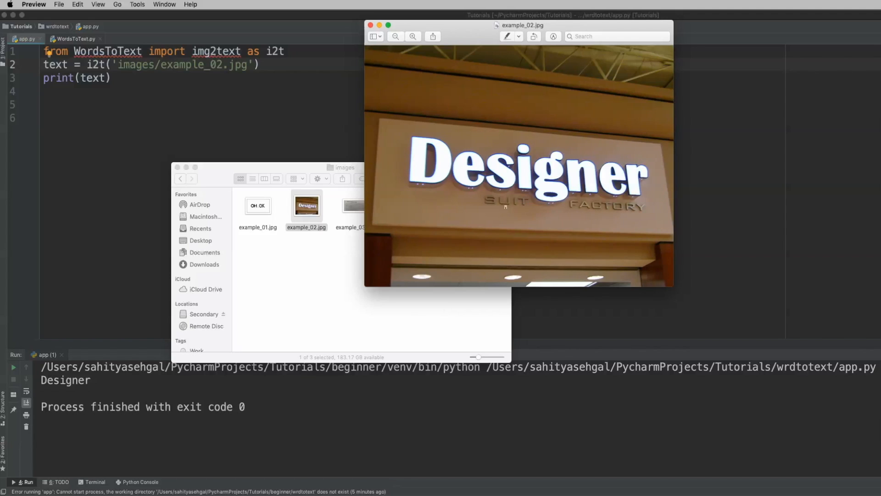
{"action": "mouse_move", "coordinate": [469, 212]}
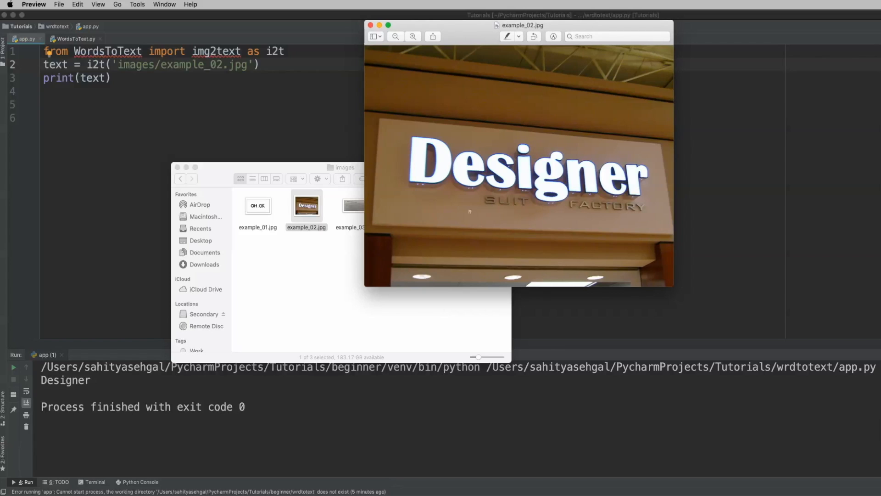
{"action": "mouse_move", "coordinate": [443, 200]}
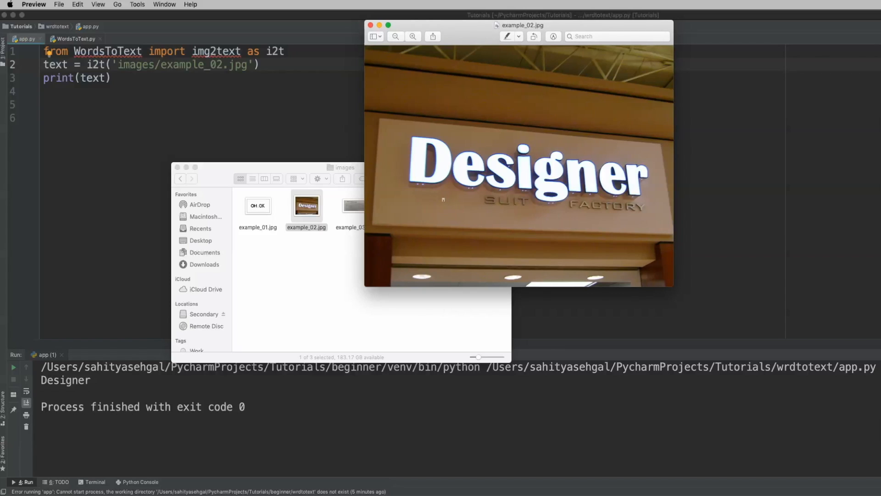
{"action": "mouse_move", "coordinate": [415, 145]}
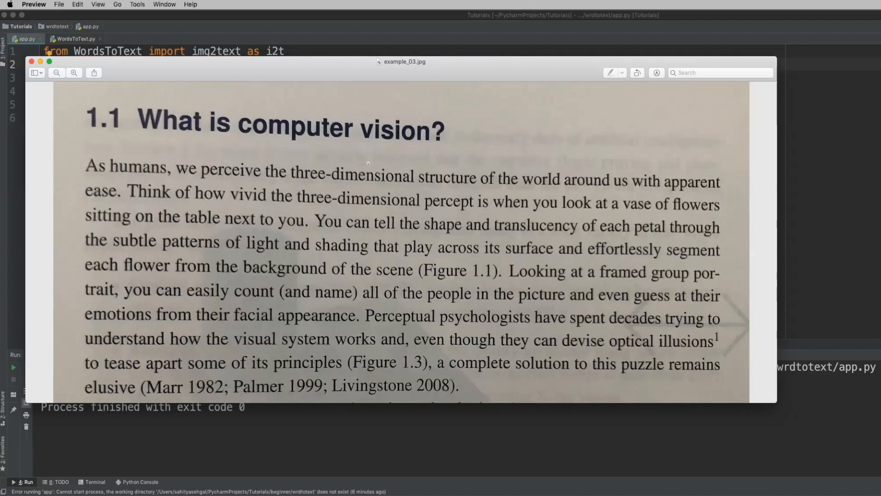
{"action": "mouse_move", "coordinate": [319, 303]}
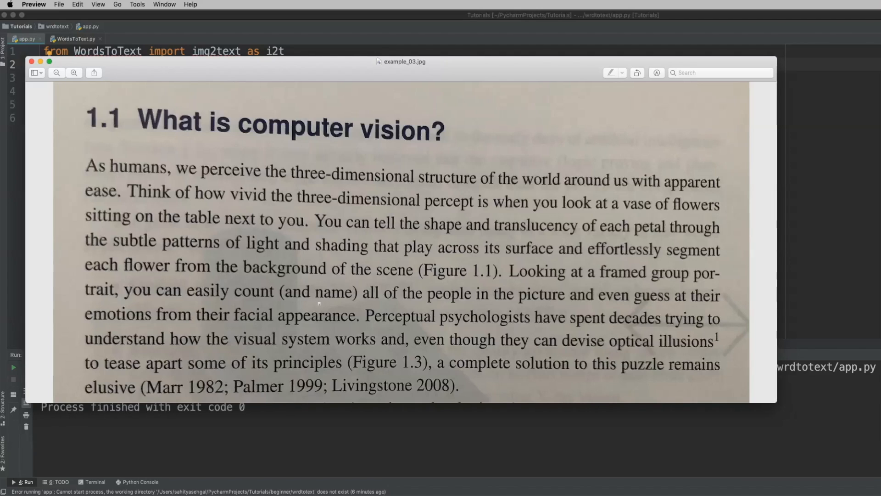
{"action": "mouse_move", "coordinate": [259, 252]}
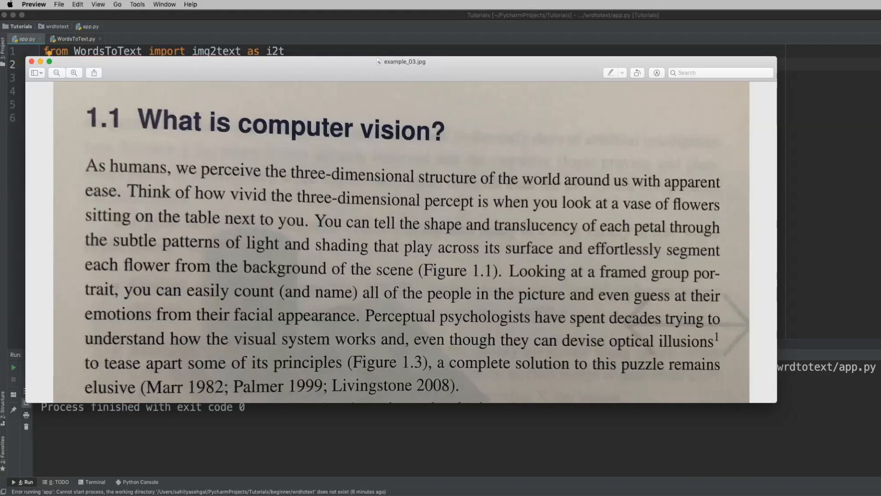
{"action": "mouse_move", "coordinate": [132, 175]}
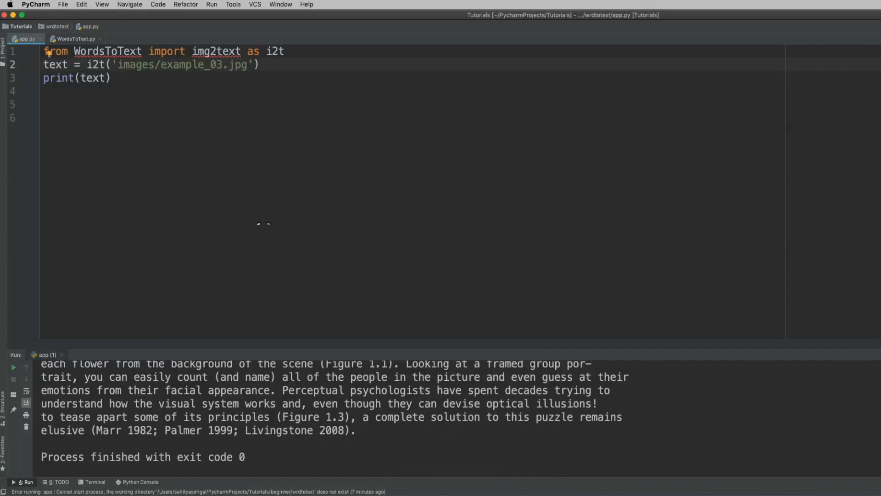
{"action": "scroll", "scroll_direction": "up", "scroll_amount": 3}
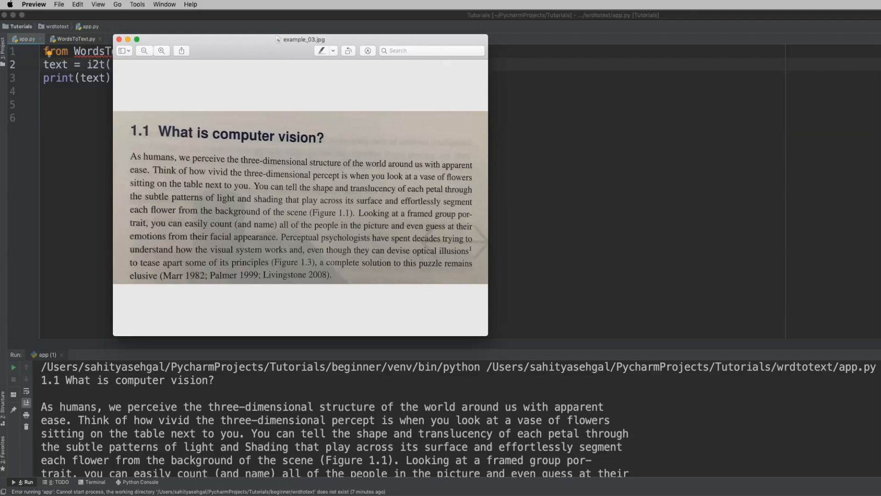
{"action": "scroll", "scroll_direction": "down", "scroll_amount": 3}
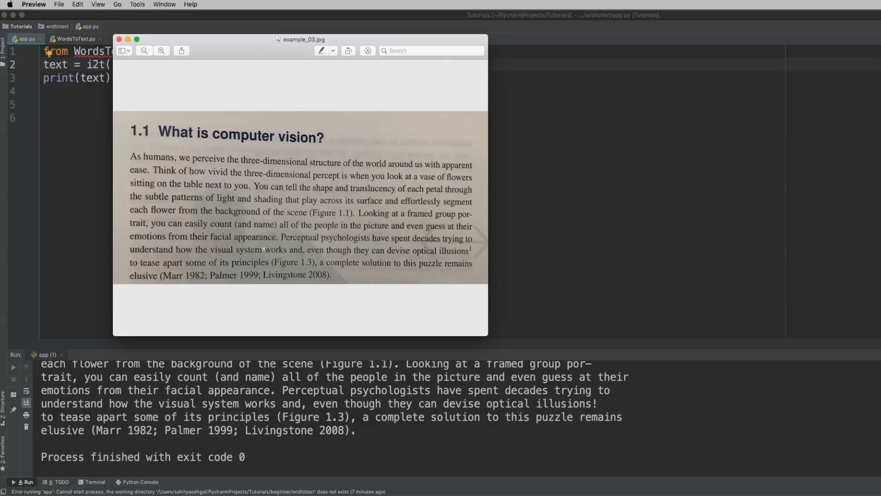
{"action": "left_click", "coordinate": [119, 39]}
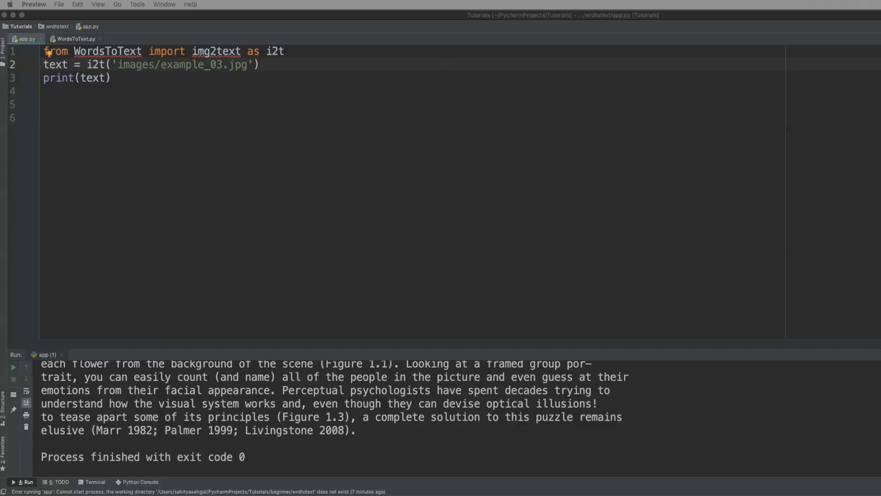
{"action": "mouse_move", "coordinate": [373, 81]}
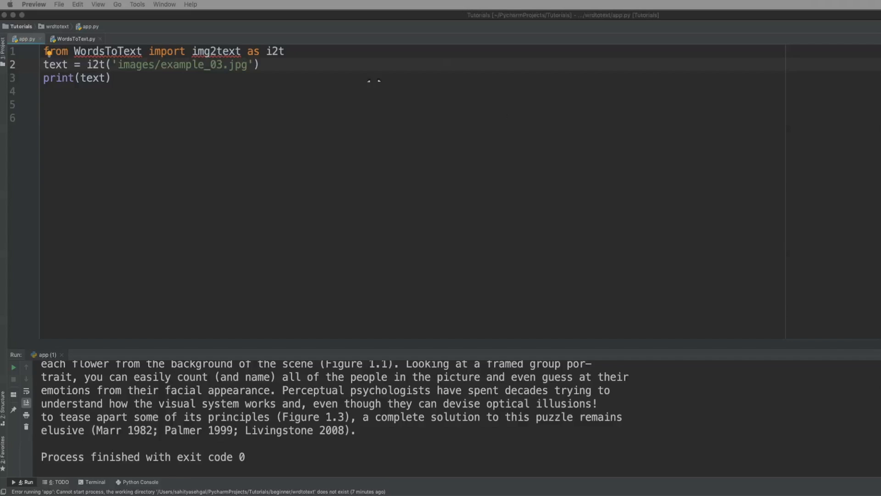
Replace the image path with the proteusthemes ftrd.png URL and run app.py
{"action": "double_click", "coordinate": [180, 65]}
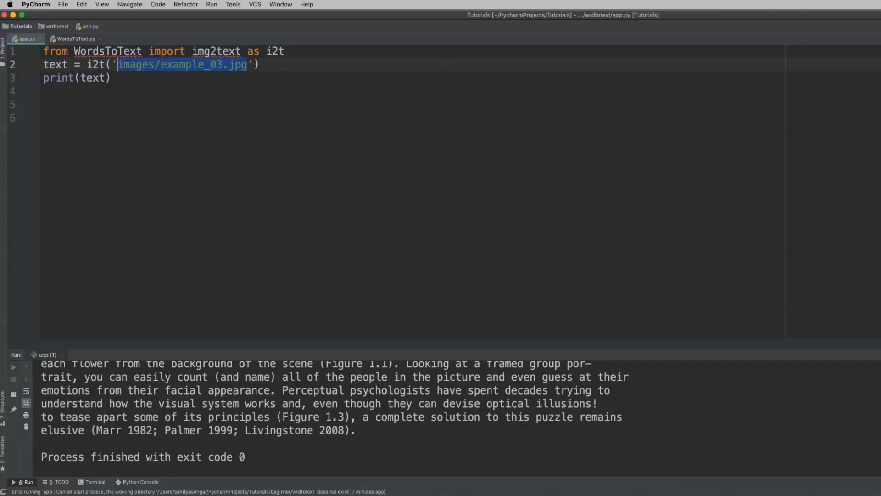
{"action": "type", "text": "https://www.proteusthemes.com/wp-content/uploads/2017/03/ftrd.png"}
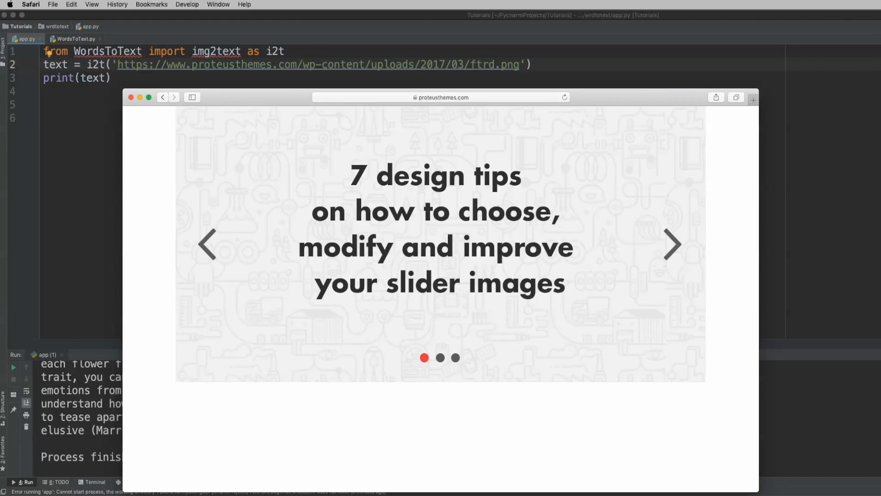
{"action": "left_click", "coordinate": [130, 97]}
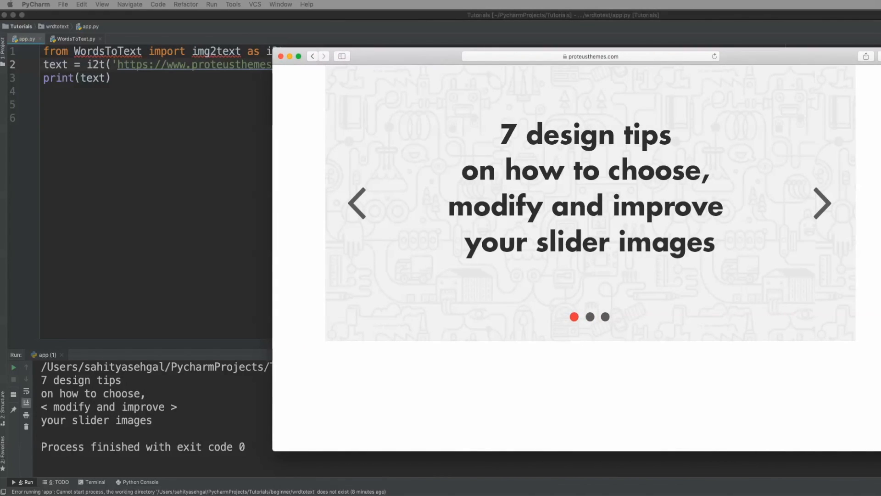
Point i2t at the imgur t3qWG.png trademark image URL and run app.py
{"action": "left_click", "coordinate": [281, 56]}
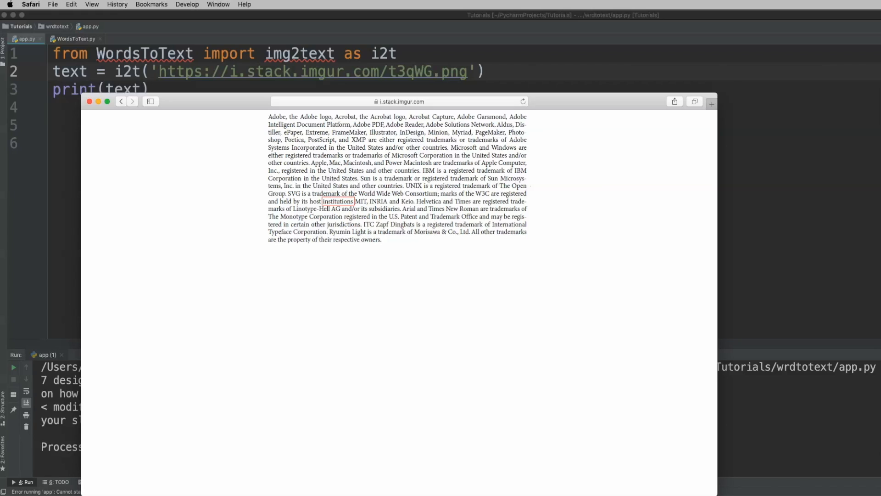
{"action": "left_click", "coordinate": [90, 102]}
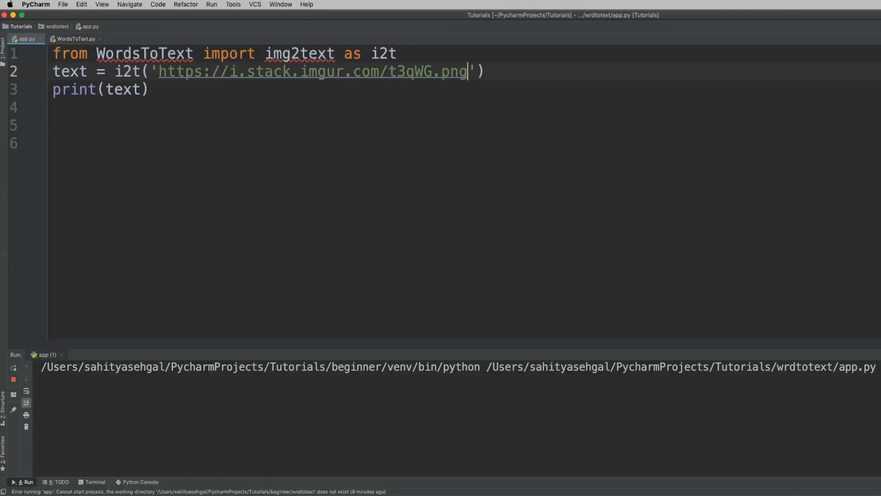
Point i2t at the w3.org textArea01.png image URL and run app.py
{"action": "left_click", "coordinate": [13, 367]}
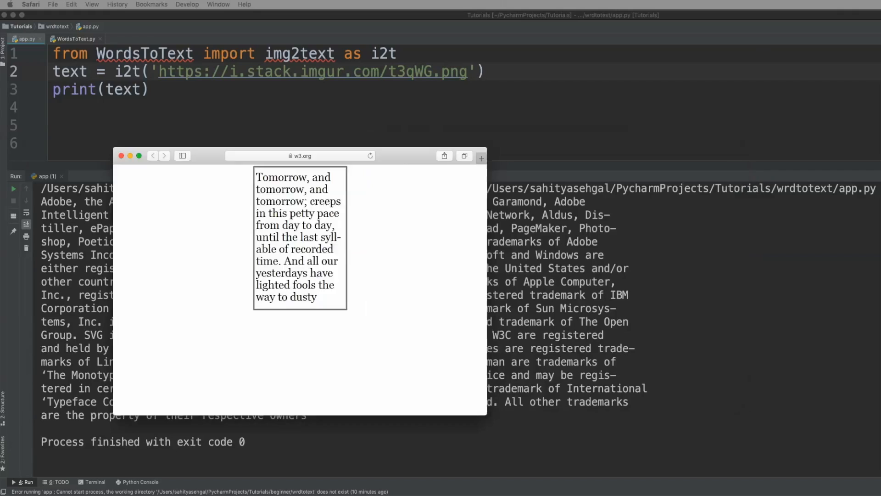
{"action": "left_click", "coordinate": [120, 155]}
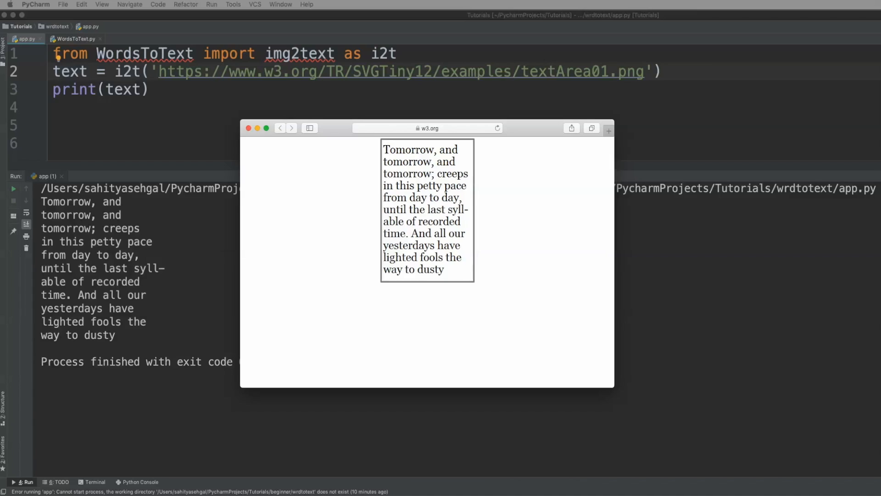
Close the browser preview and place the cursor after img2text in the import
{"action": "left_click", "coordinate": [248, 128]}
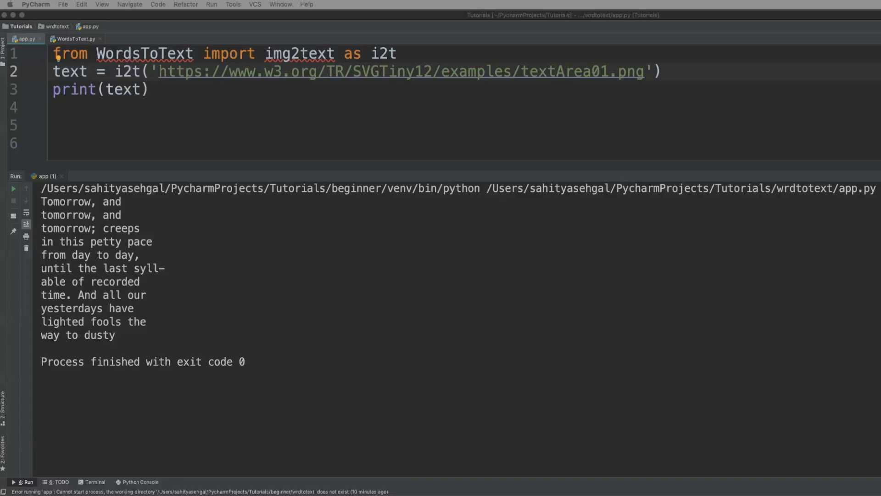
{"action": "mouse_move", "coordinate": [385, 115]}
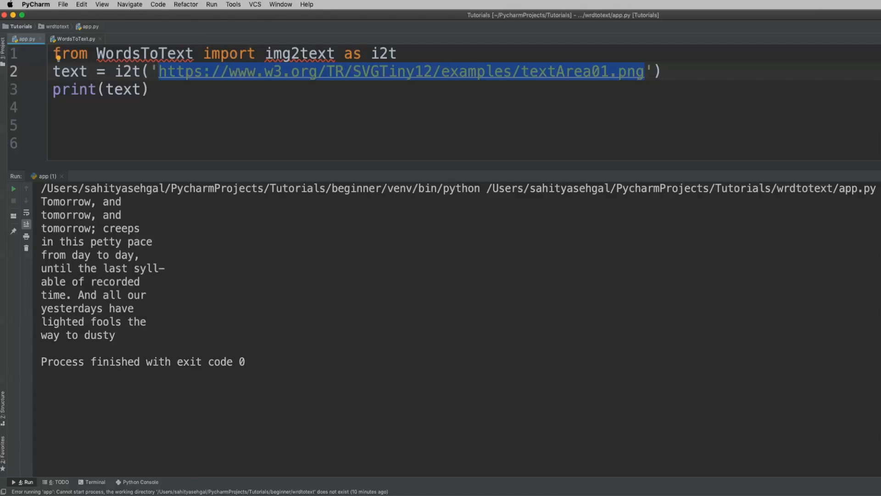
{"action": "mouse_move", "coordinate": [393, 72]}
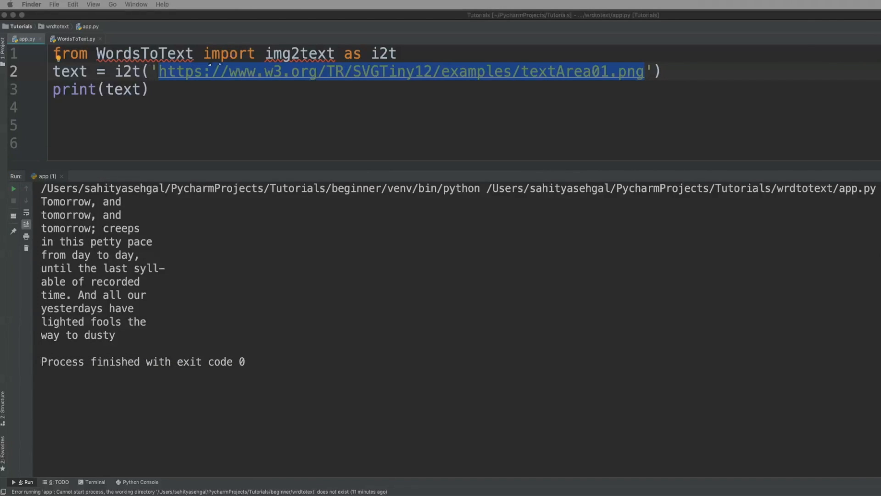
{"action": "left_click", "coordinate": [335, 54]}
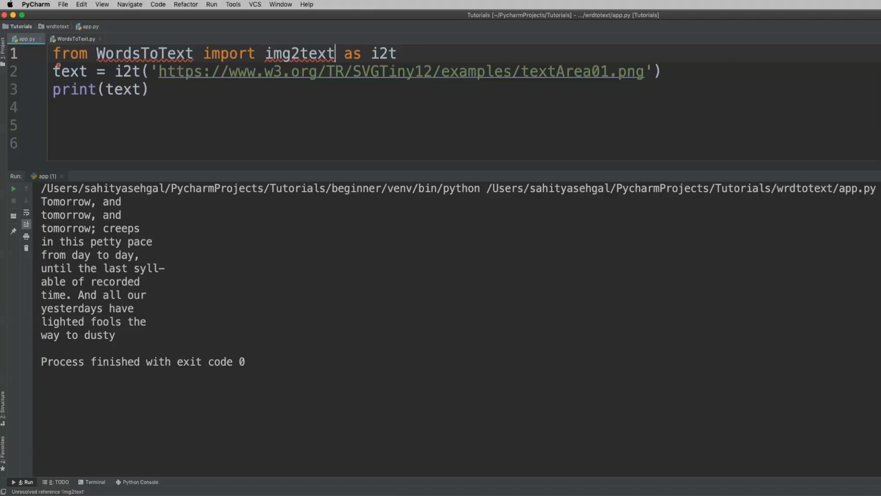
Import img2textdir and pass the images folder path to i2t
{"action": "type", "text": "dir"}
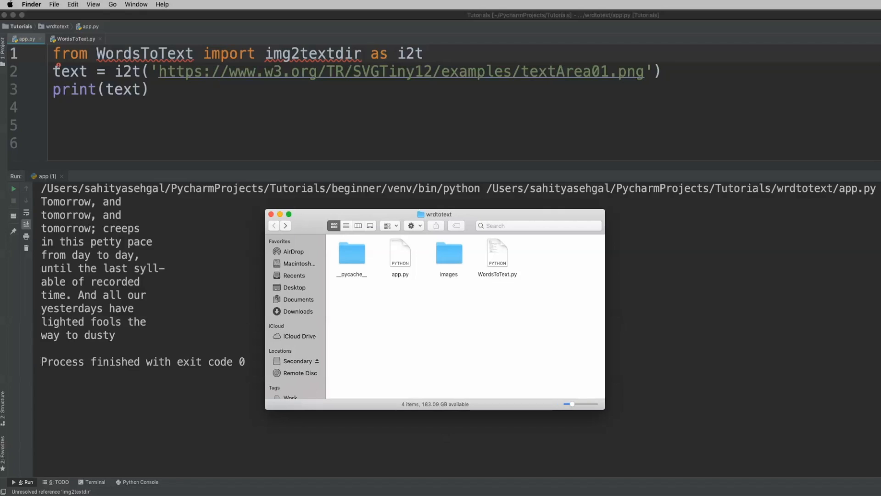
{"action": "double_click", "coordinate": [448, 252]}
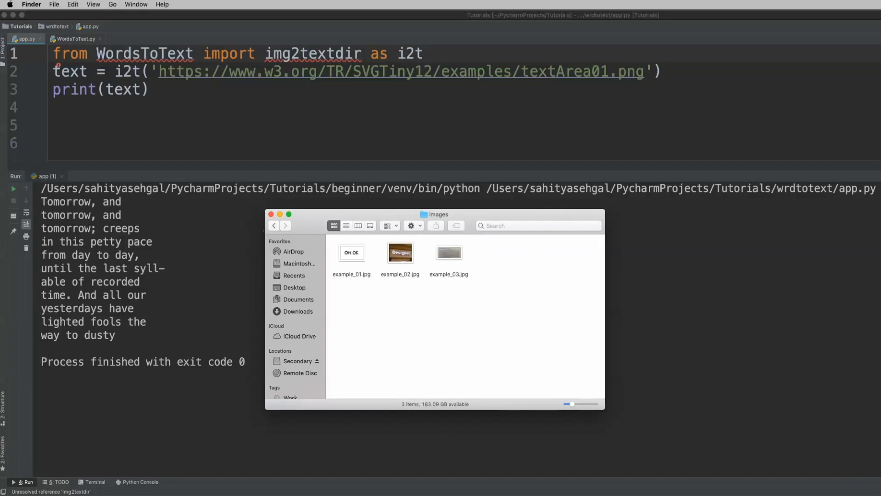
{"action": "right_click", "coordinate": [448, 252]}
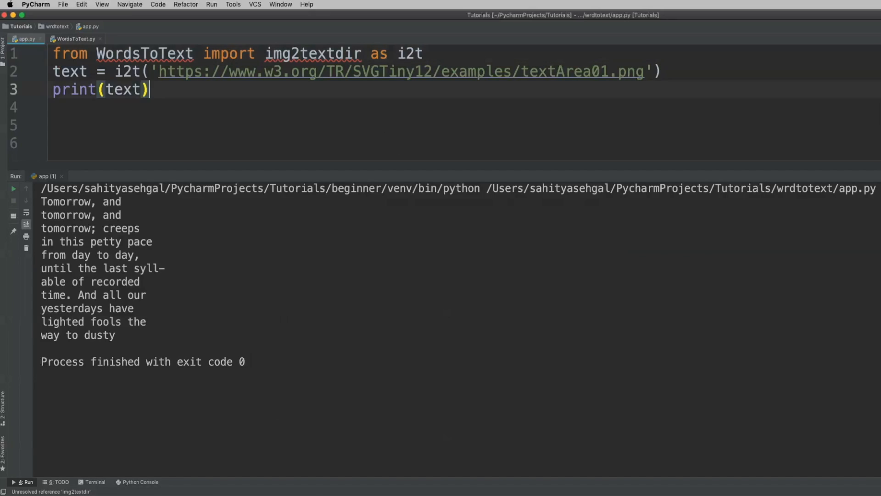
{"action": "type", "text": "/Users/sahityasehgal/PycharmProjects/Tutorials/wrdtotext/images')"}
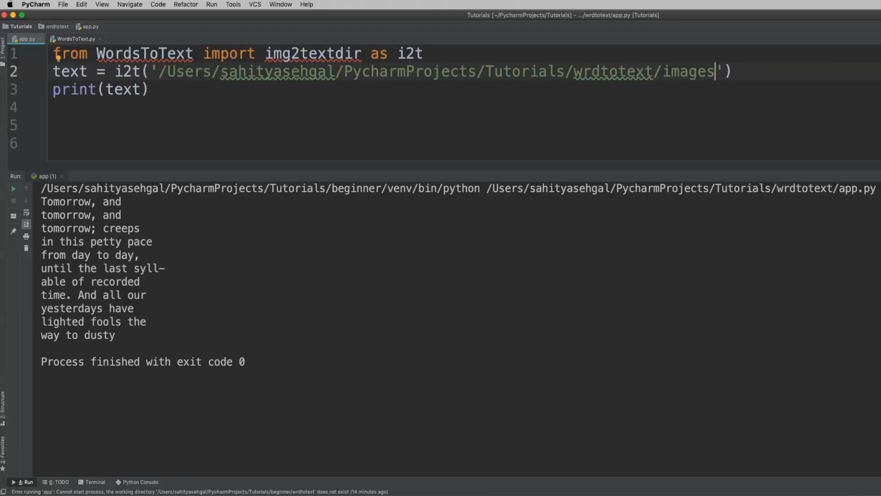
Run app.py and open the generated img2text.xlsx in Excel
{"action": "left_click", "coordinate": [149, 90]}
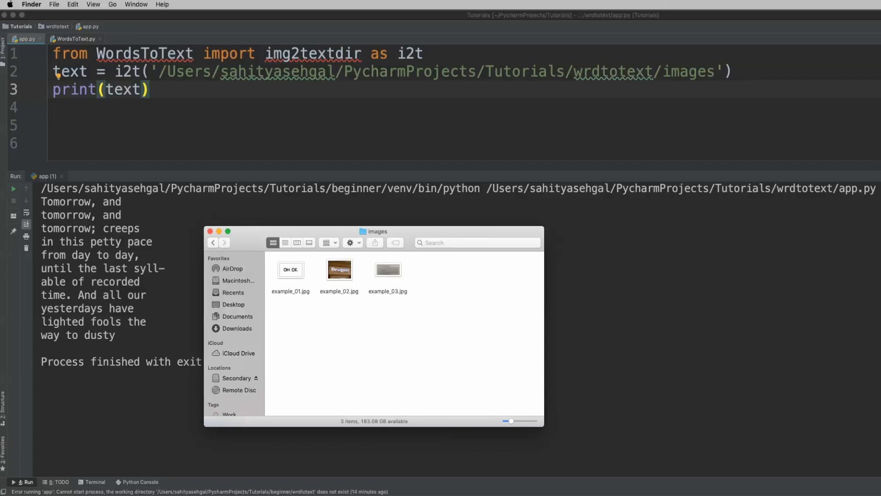
{"action": "left_click", "coordinate": [211, 231]}
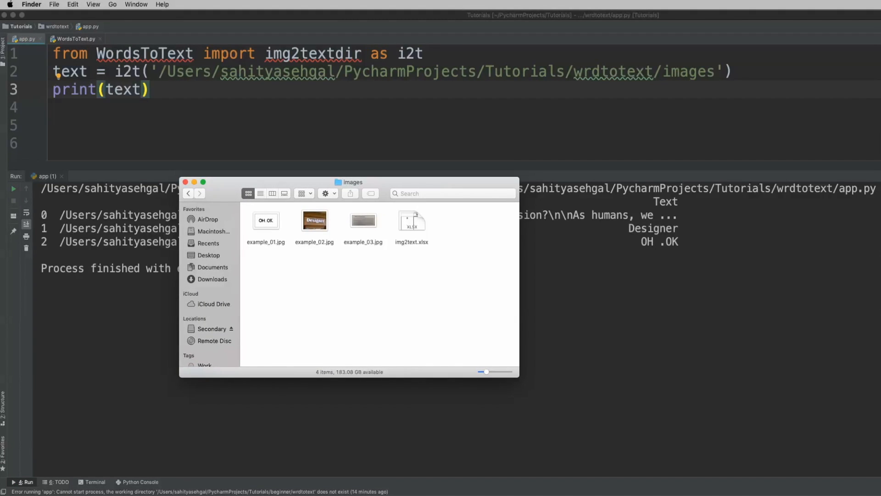
{"action": "left_click", "coordinate": [411, 220]}
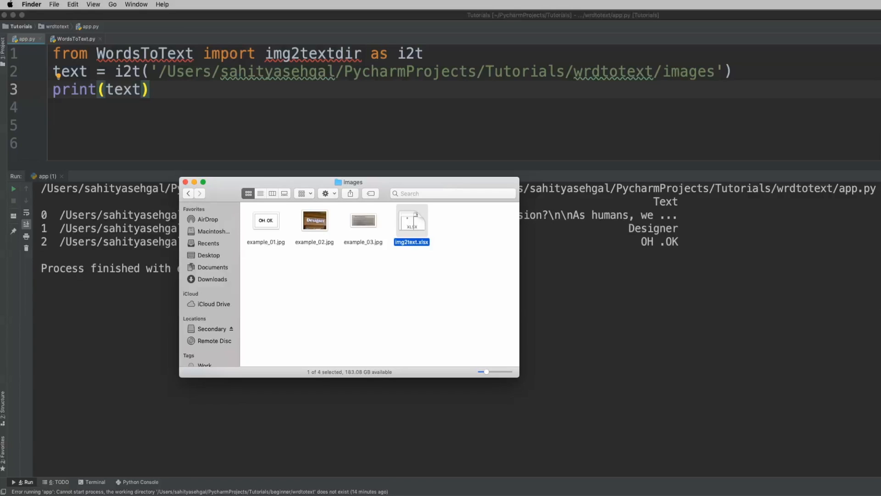
{"action": "double_click", "coordinate": [411, 217]}
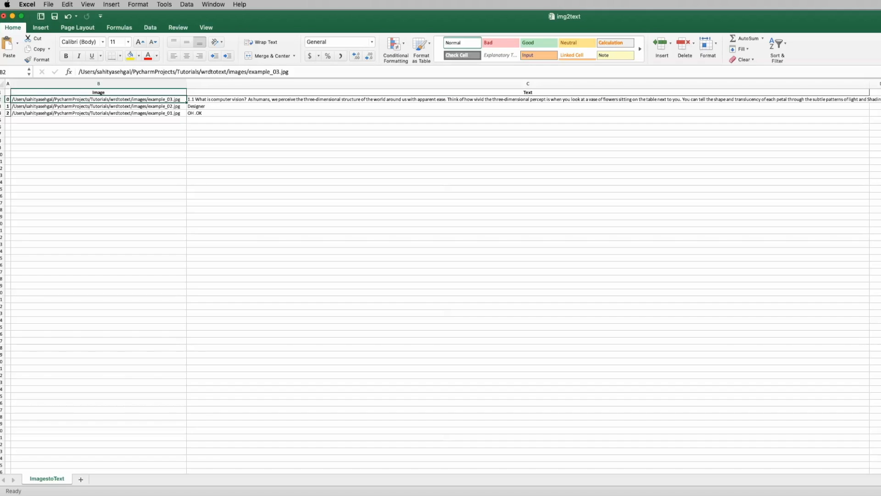
Review the example image paths and extracted text in img2text.xlsx, then open img2text's definition in WordsToText.py
{"action": "left_click", "coordinate": [98, 113]}
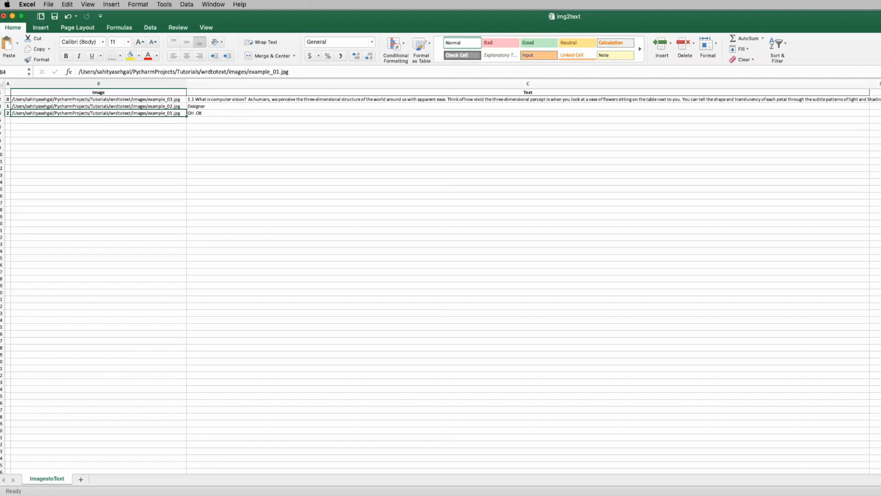
{"action": "left_click", "coordinate": [528, 99]}
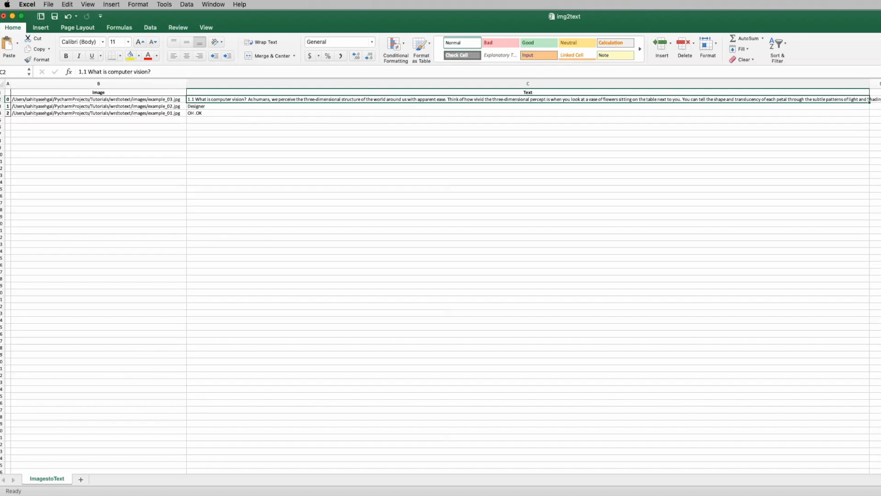
{"action": "left_click", "coordinate": [505, 113]}
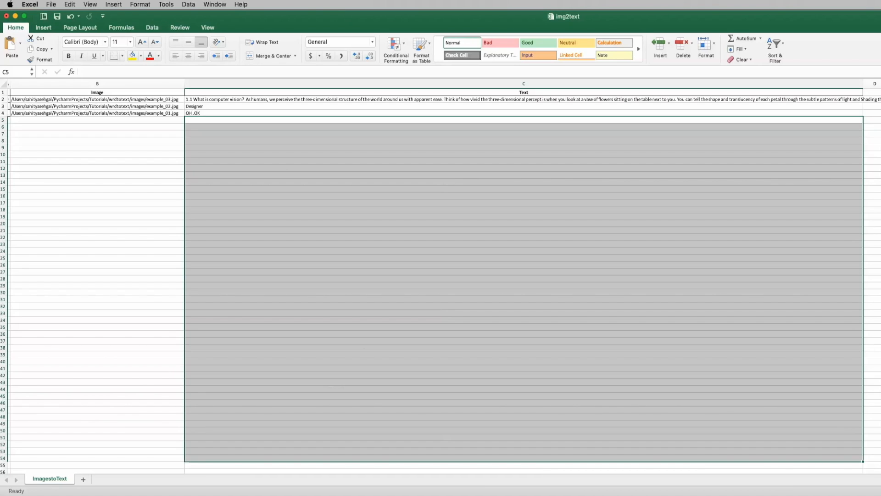
{"action": "left_click", "coordinate": [506, 140]}
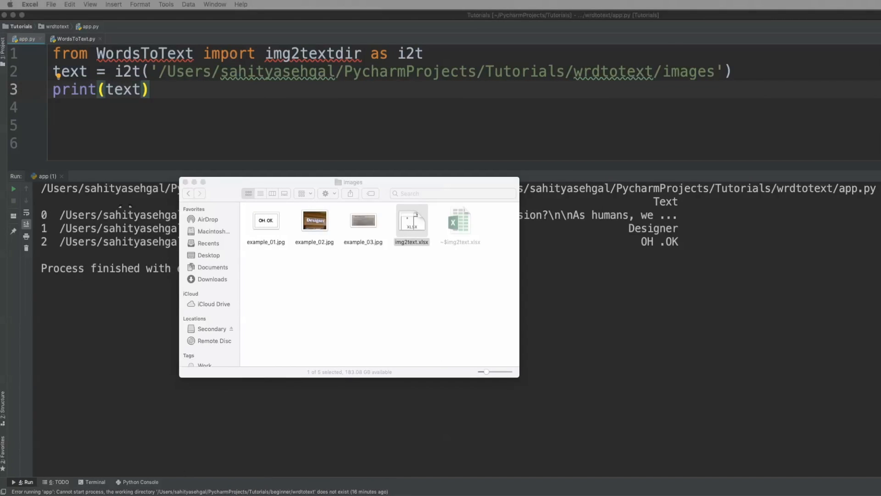
{"action": "left_click", "coordinate": [185, 182]}
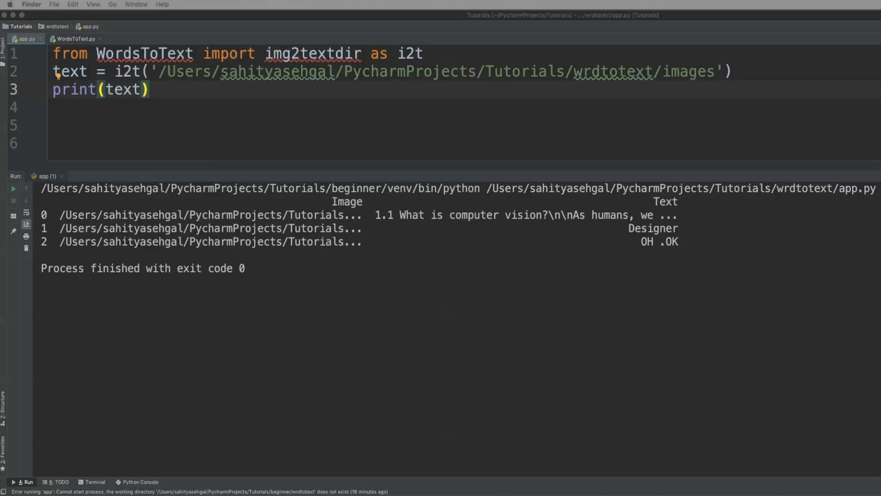
{"action": "mouse_move", "coordinate": [74, 38]}
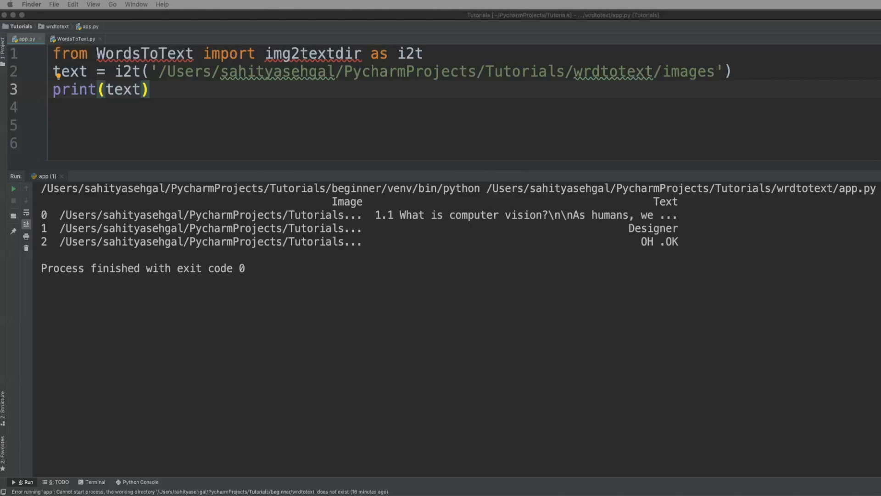
{"action": "left_click", "coordinate": [76, 38]}
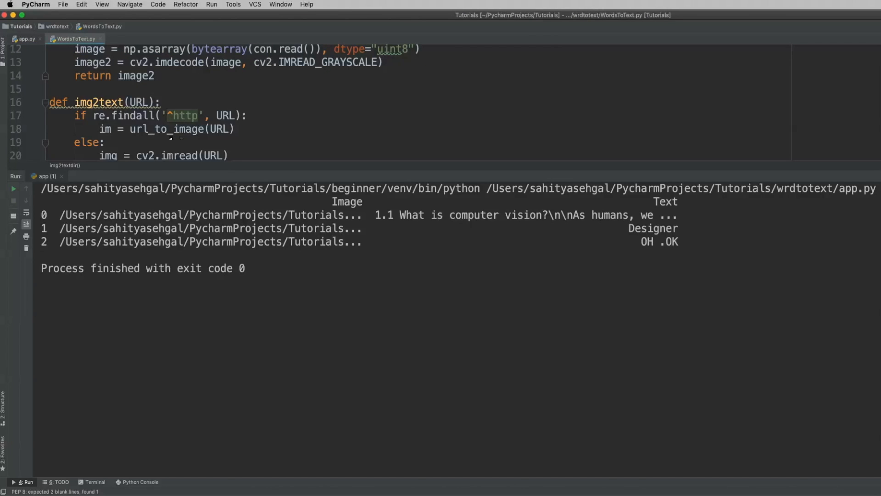